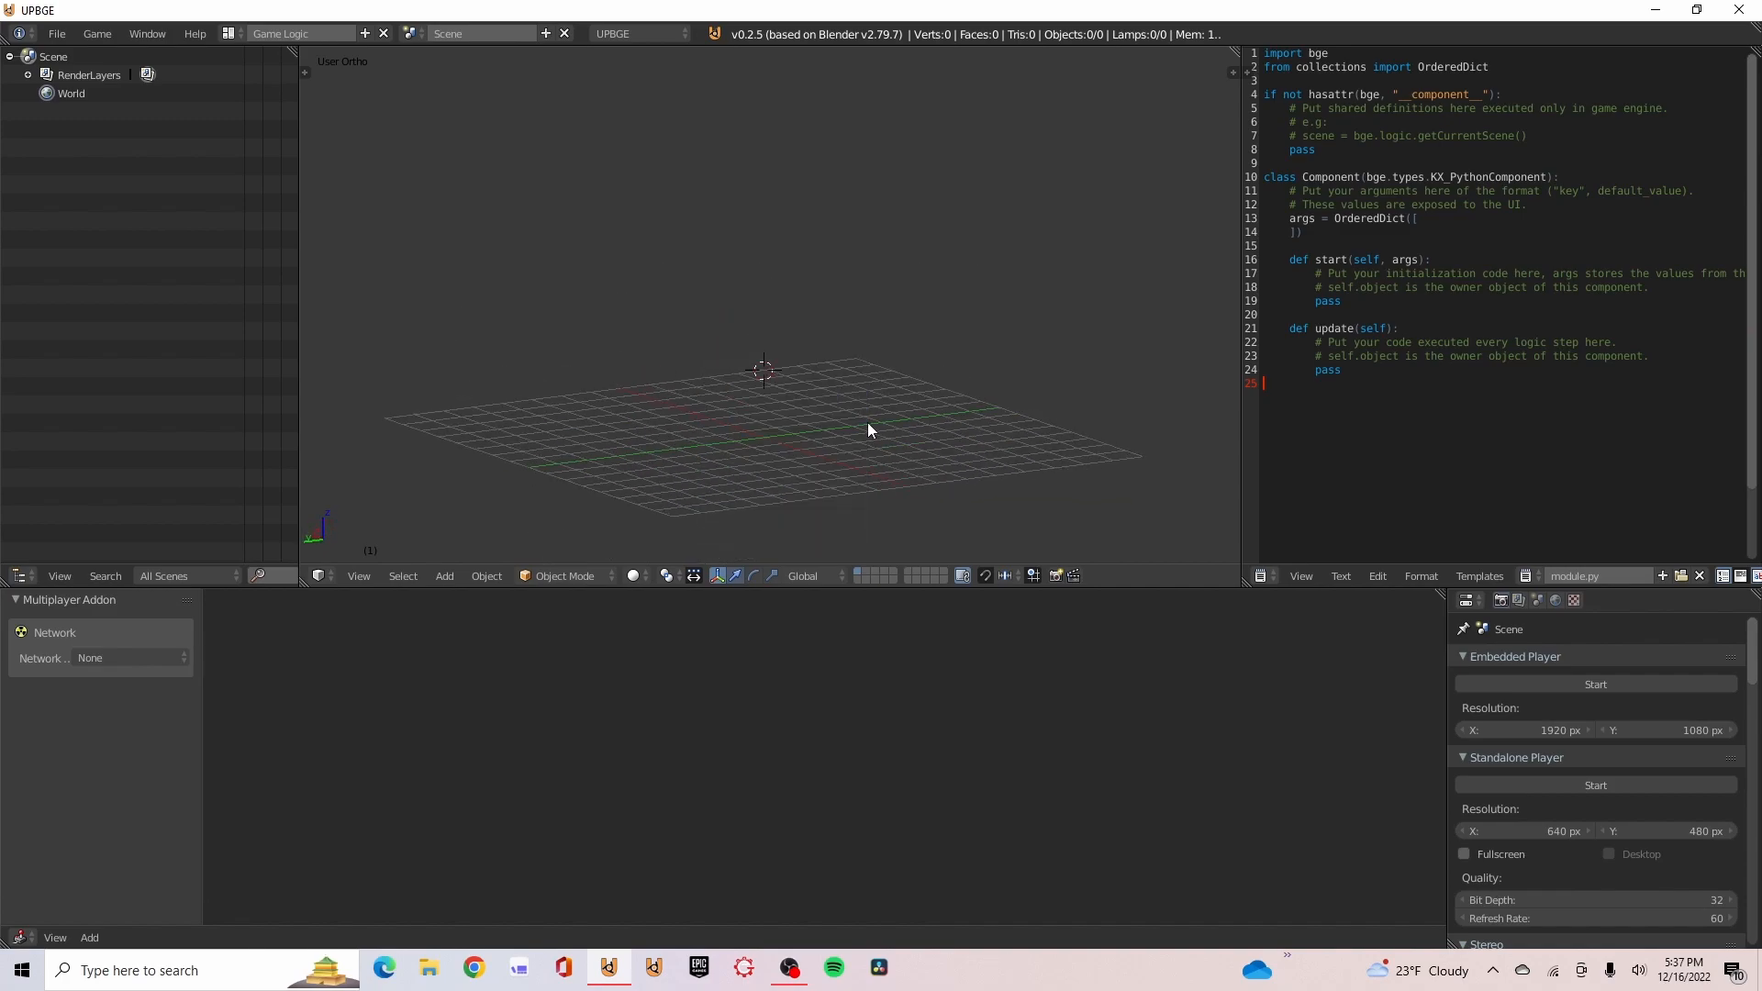
# Add a cube to the scene and begin scaling it
pyautogui.click(445, 575)
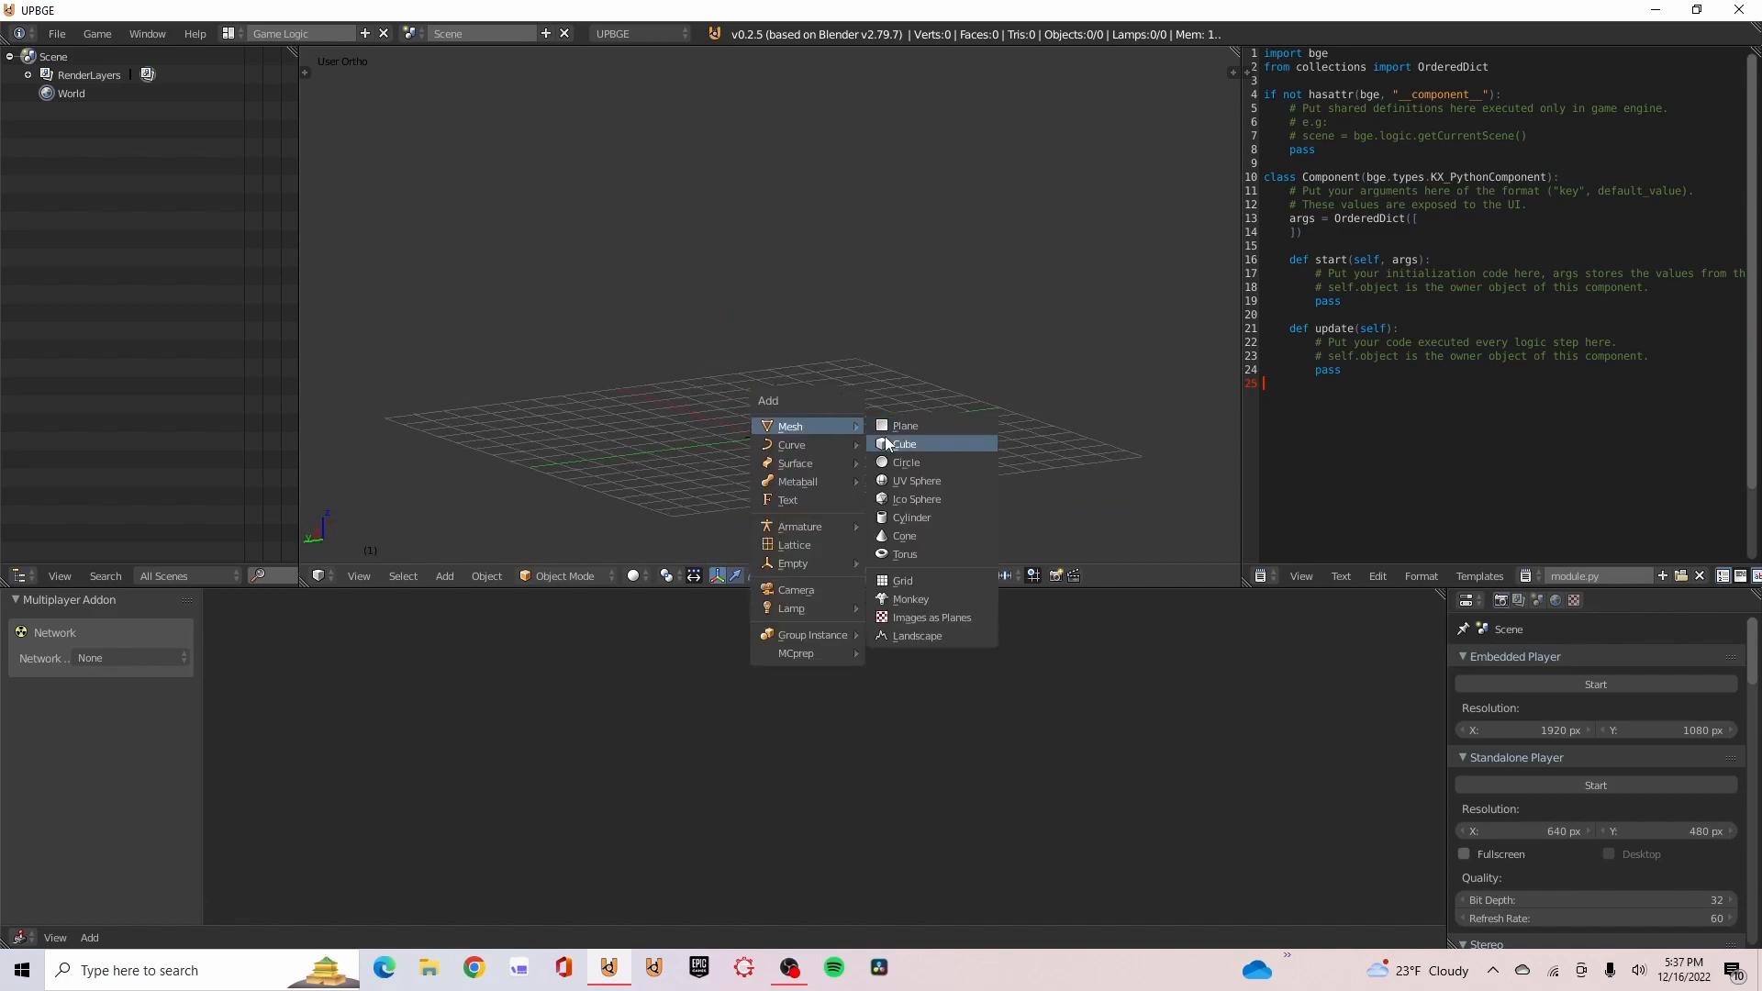
pyautogui.click(906, 425)
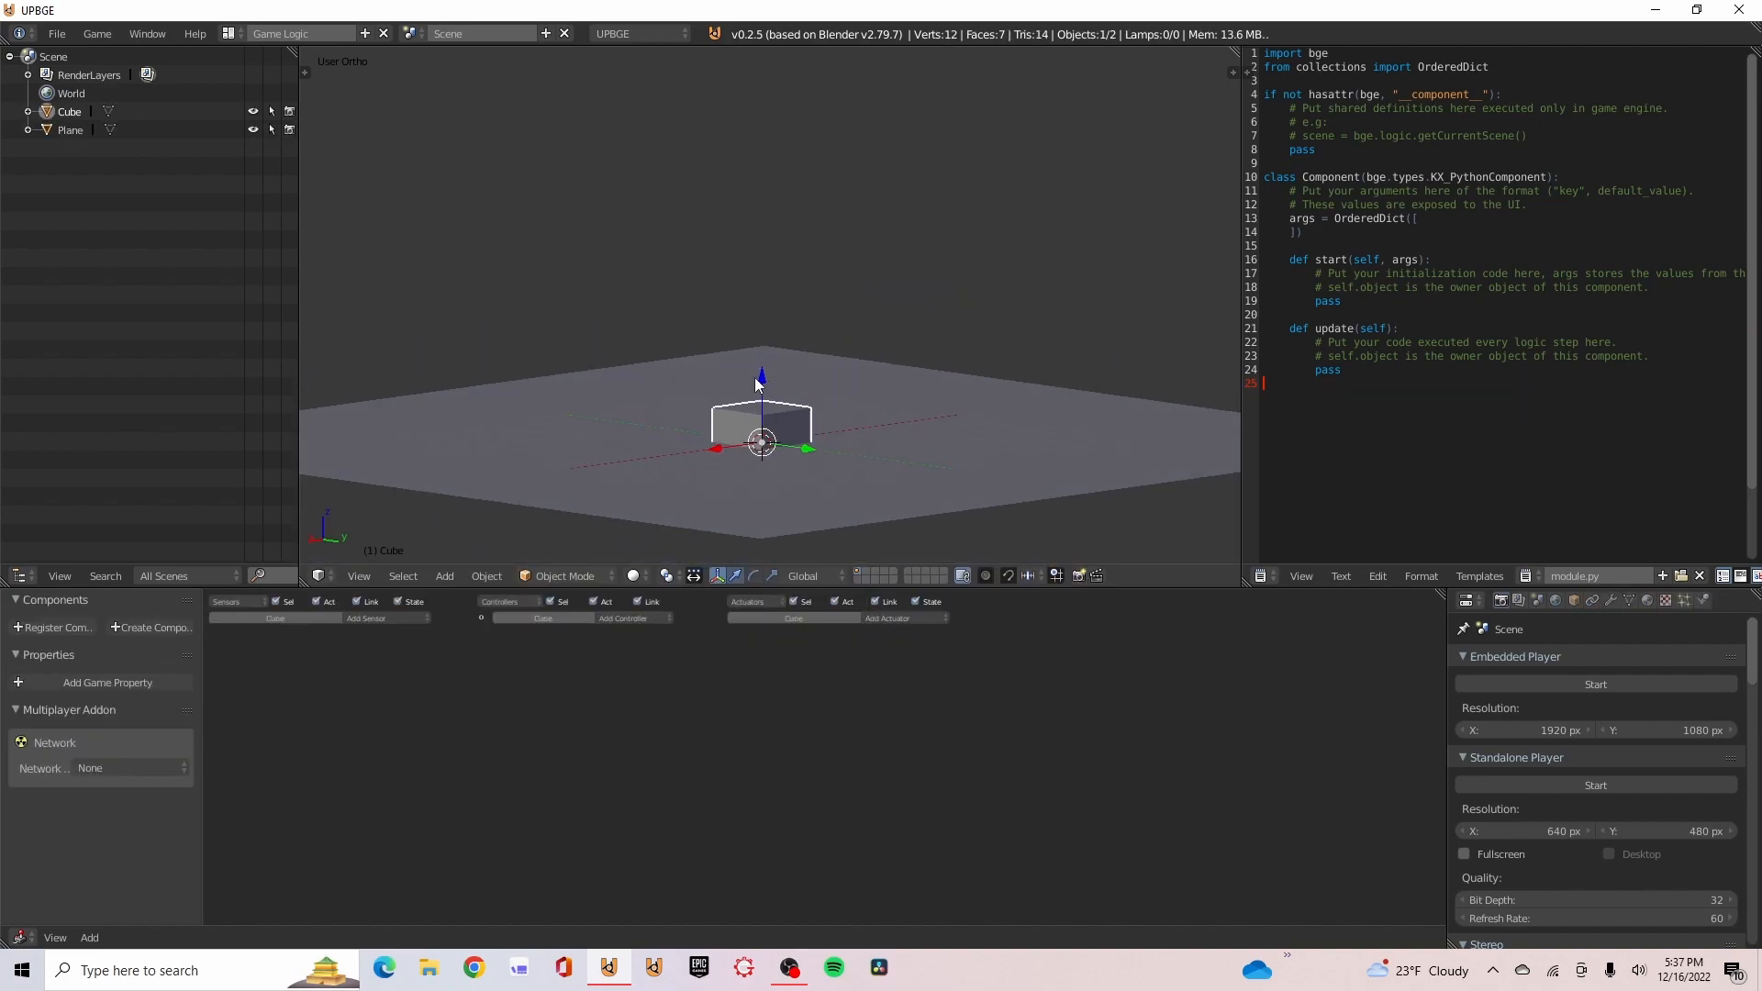
pyautogui.press('s')
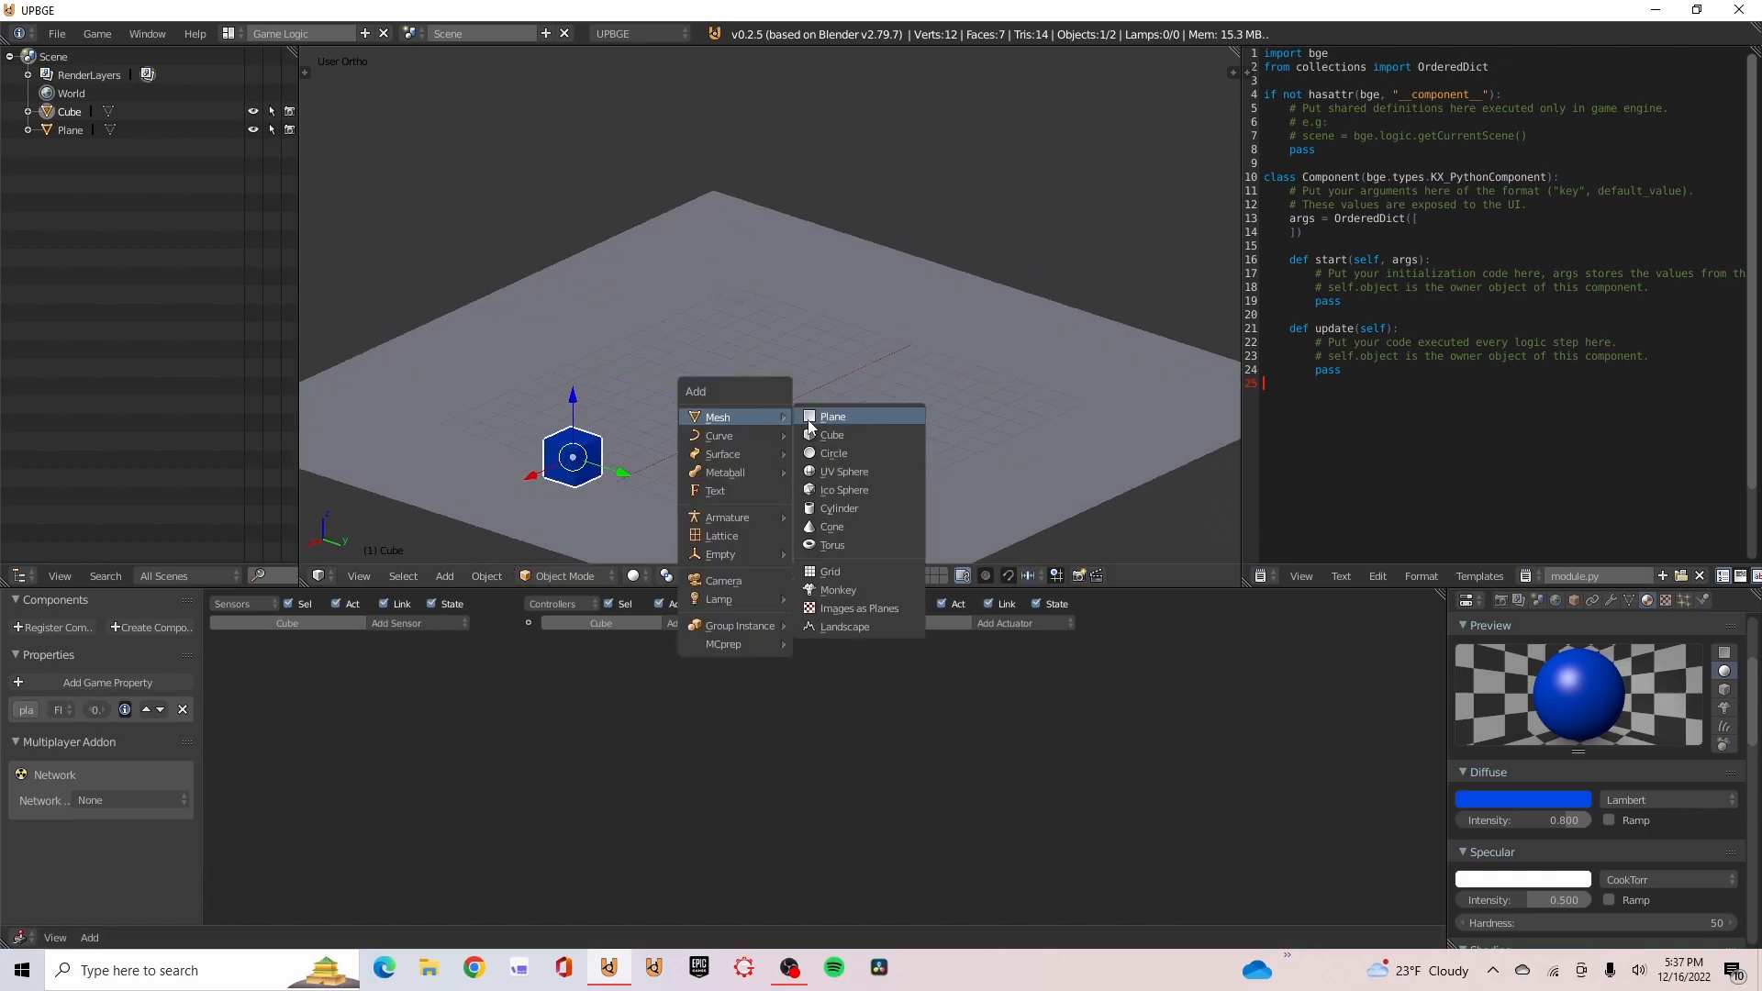
# Add a second cube, Cube.001, to the scene
pyautogui.click(833, 435)
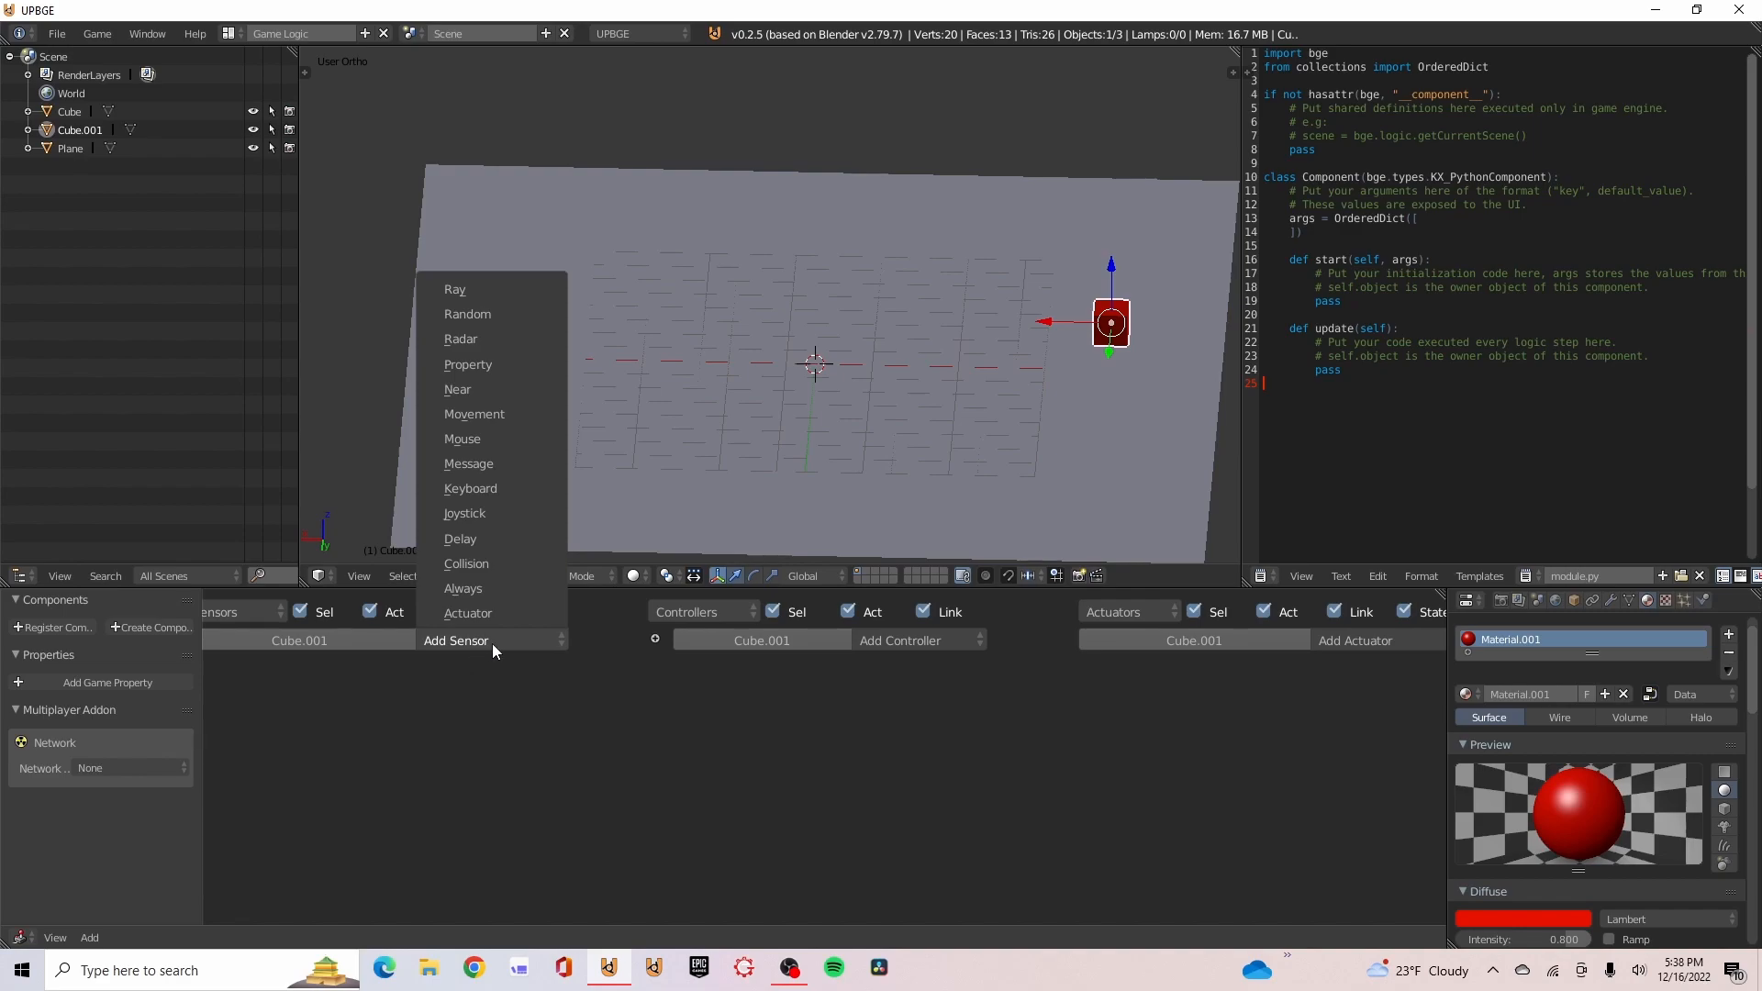
# Add an Always sensor, an Edit Object actuator and a Motion actuator to the red cube
pyautogui.click(462, 587)
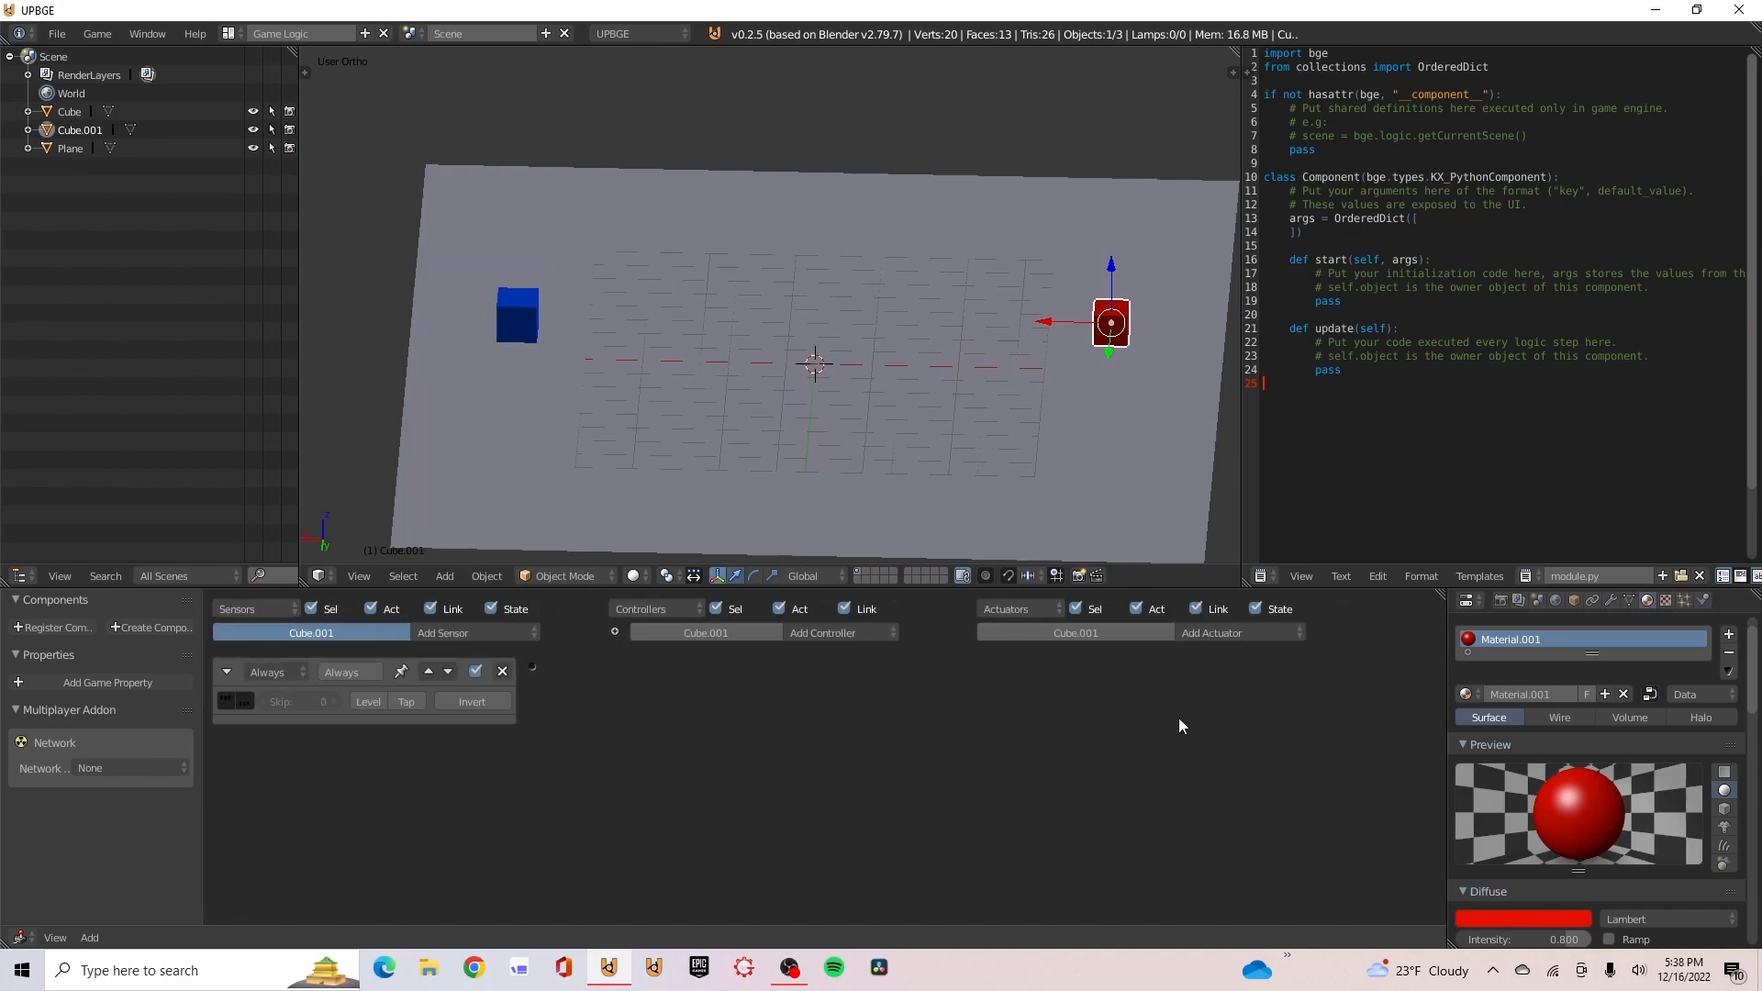
pyautogui.click(1212, 632)
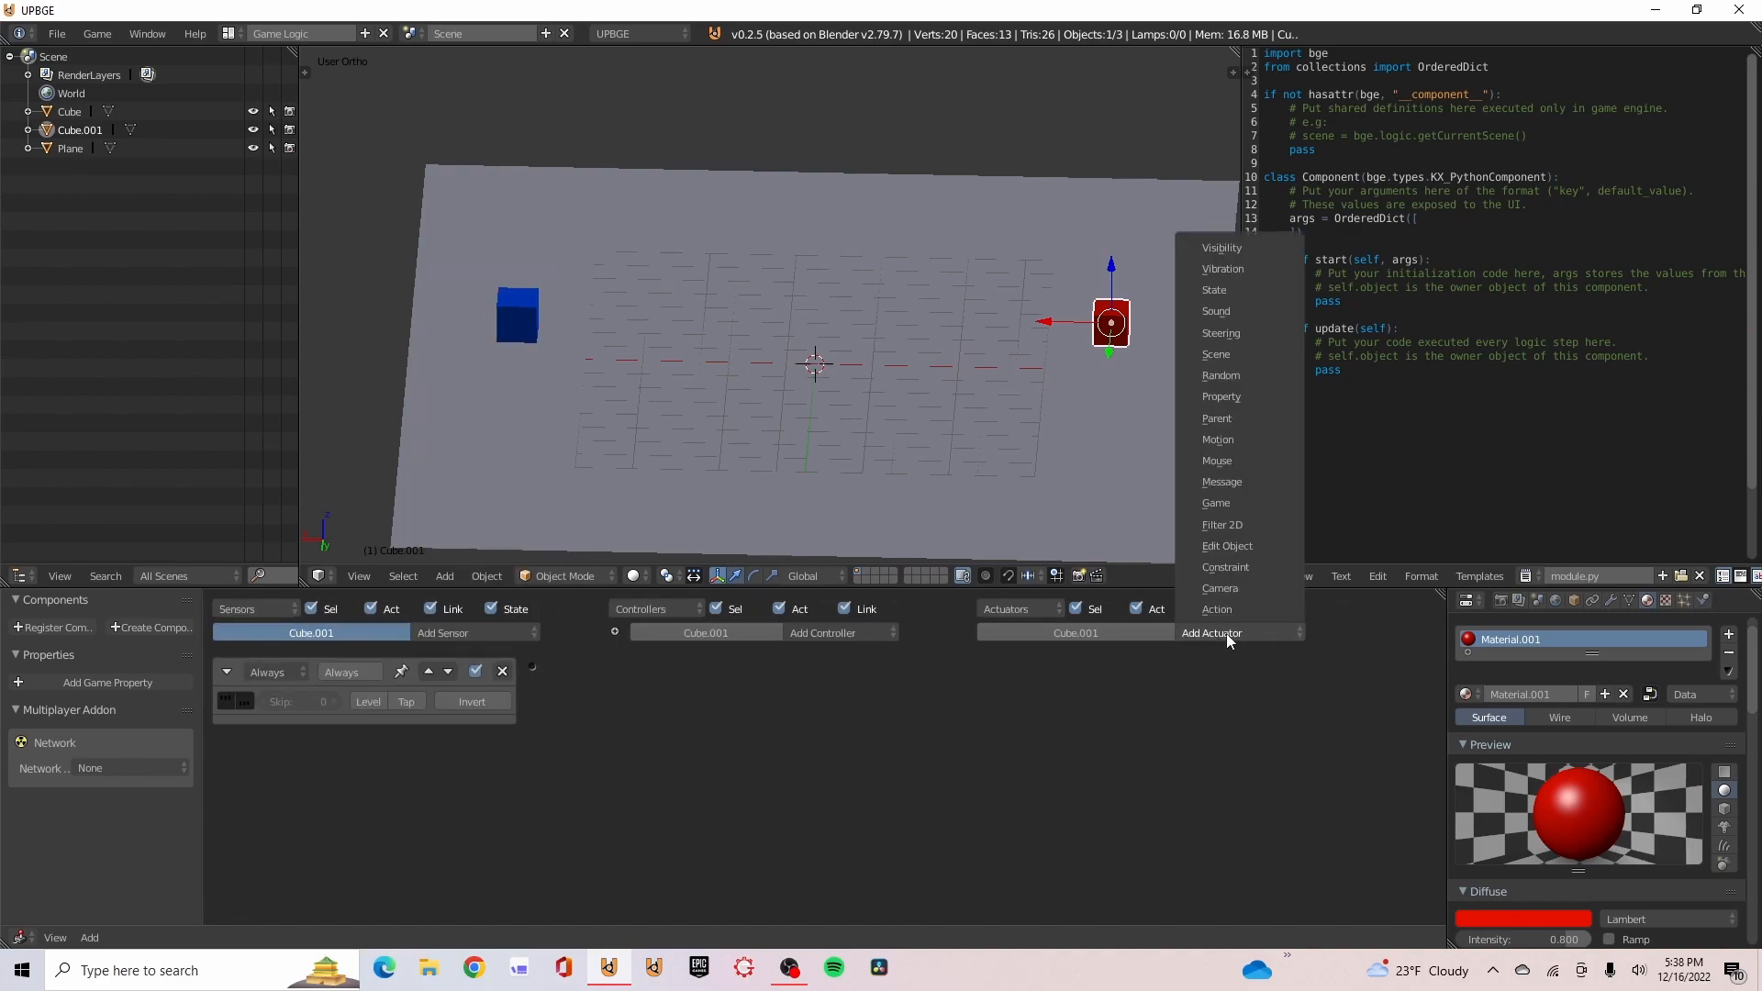
pyautogui.click(1226, 545)
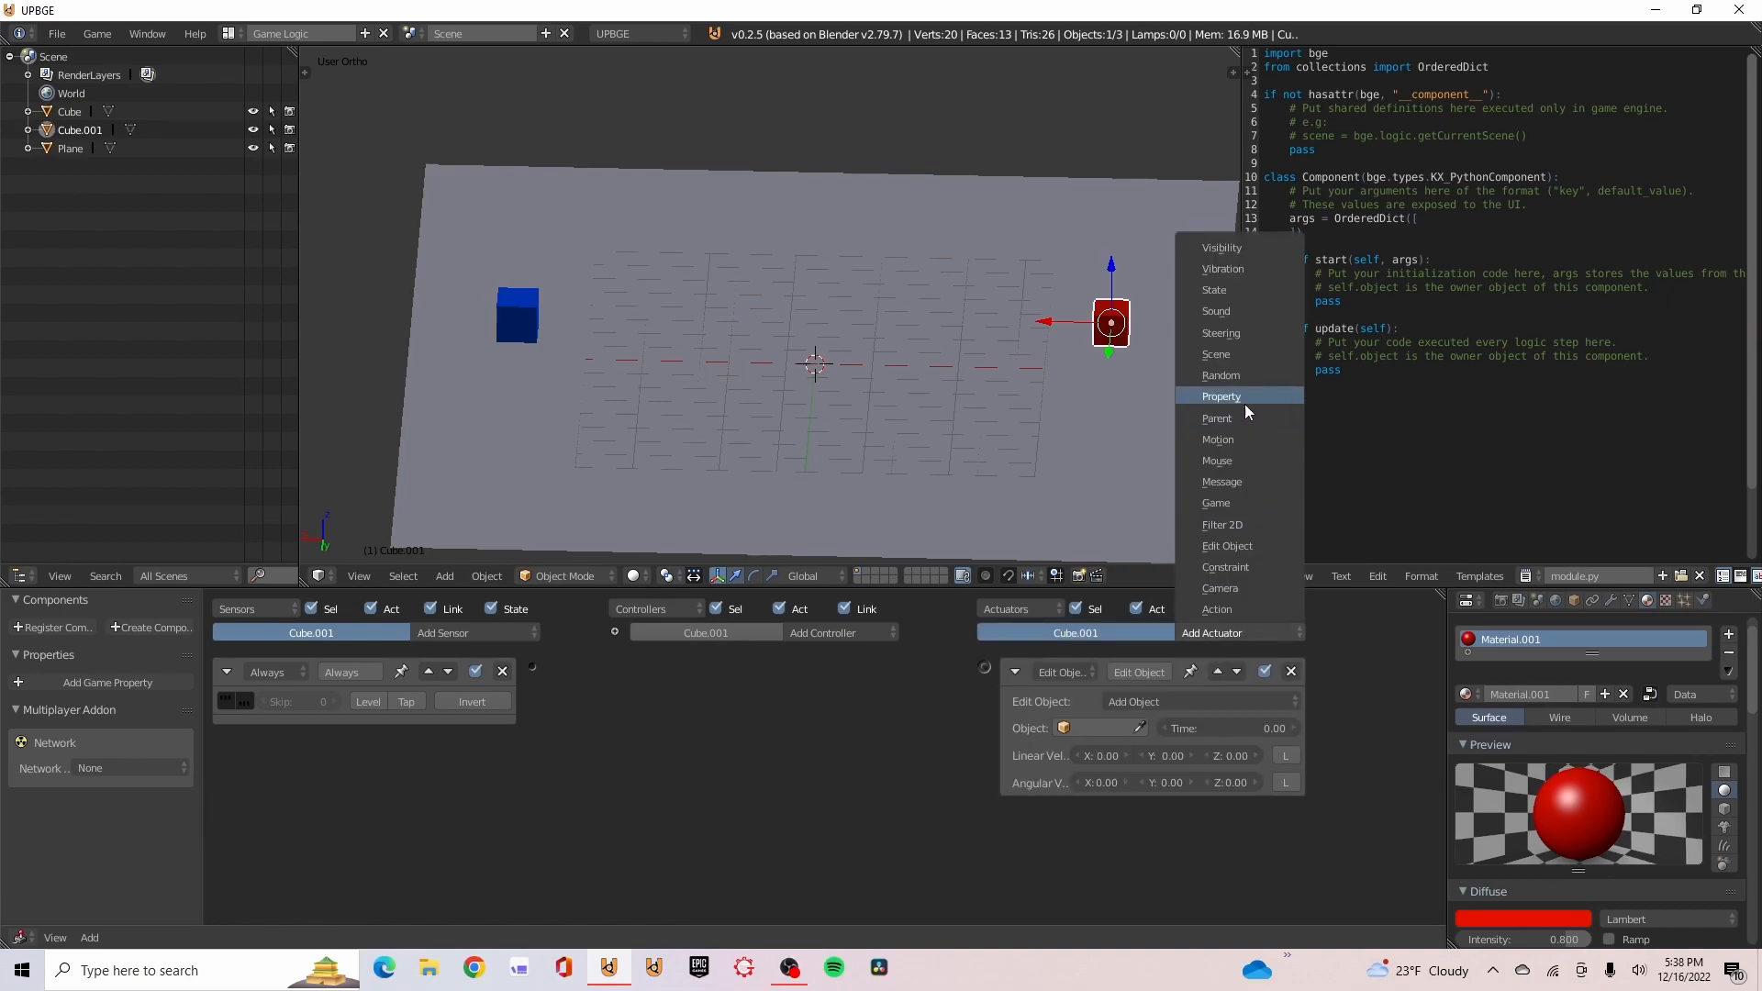
pyautogui.click(1217, 440)
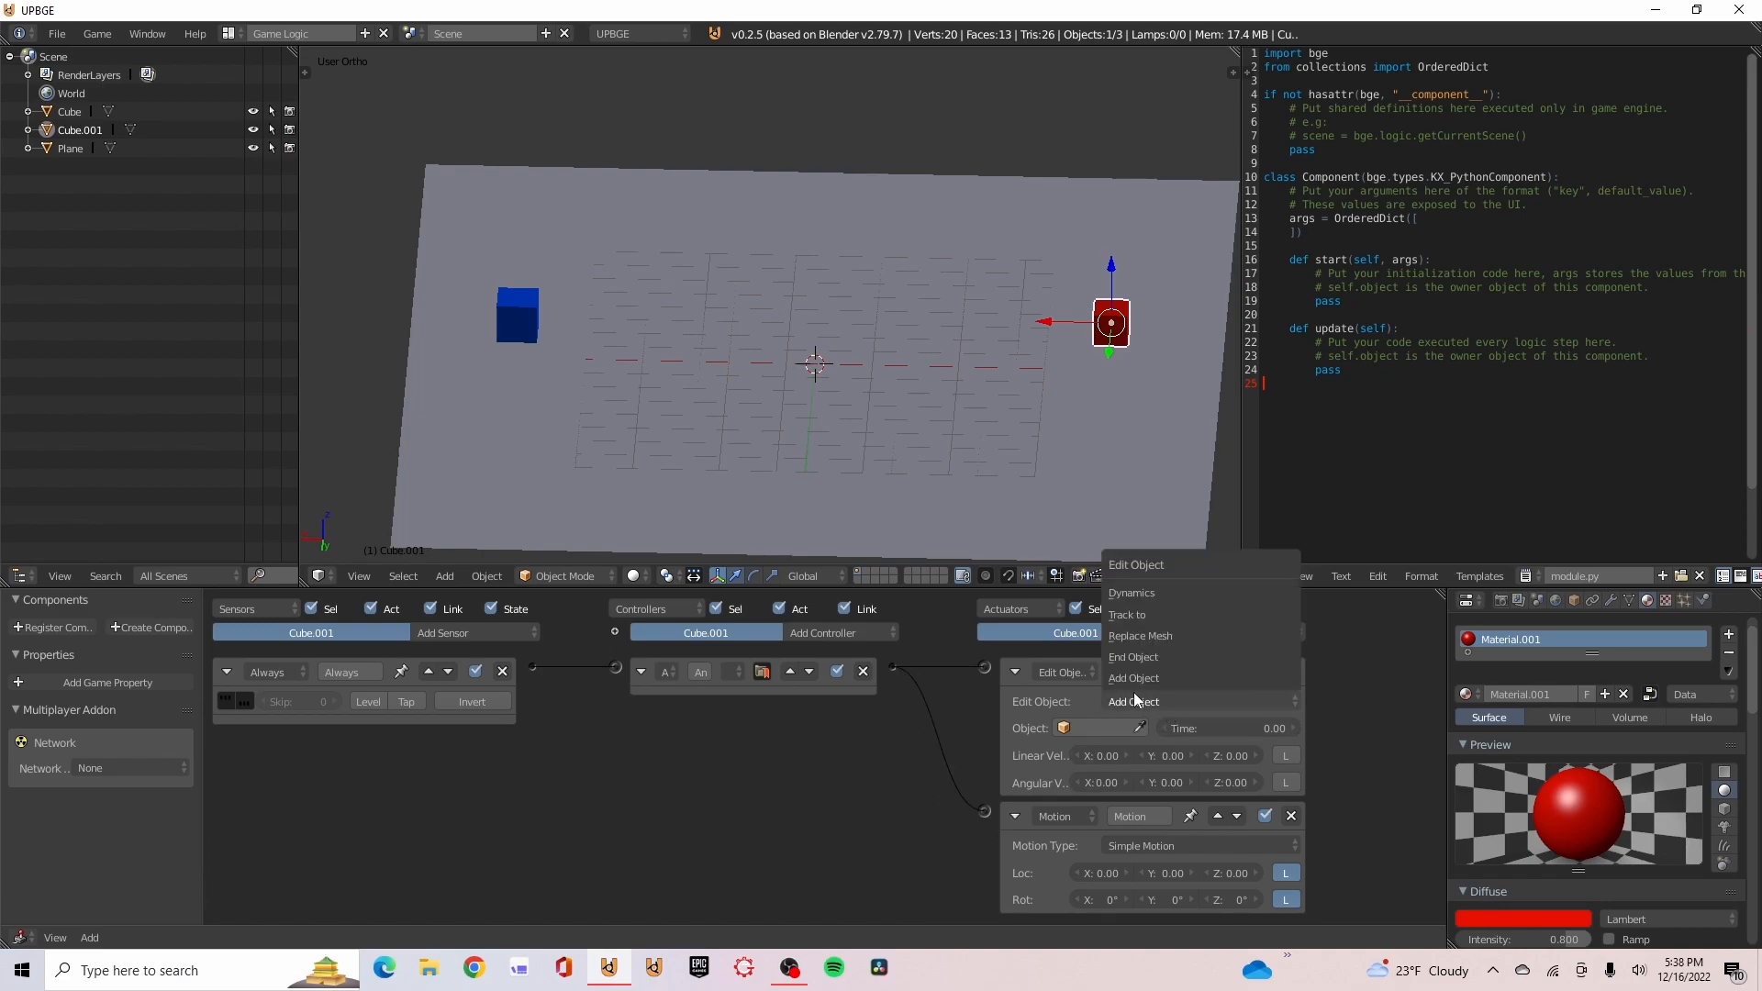
# Set the Edit Object actuator to Track To Cube, edit Motion location X, and collapse both
pyautogui.click(1128, 615)
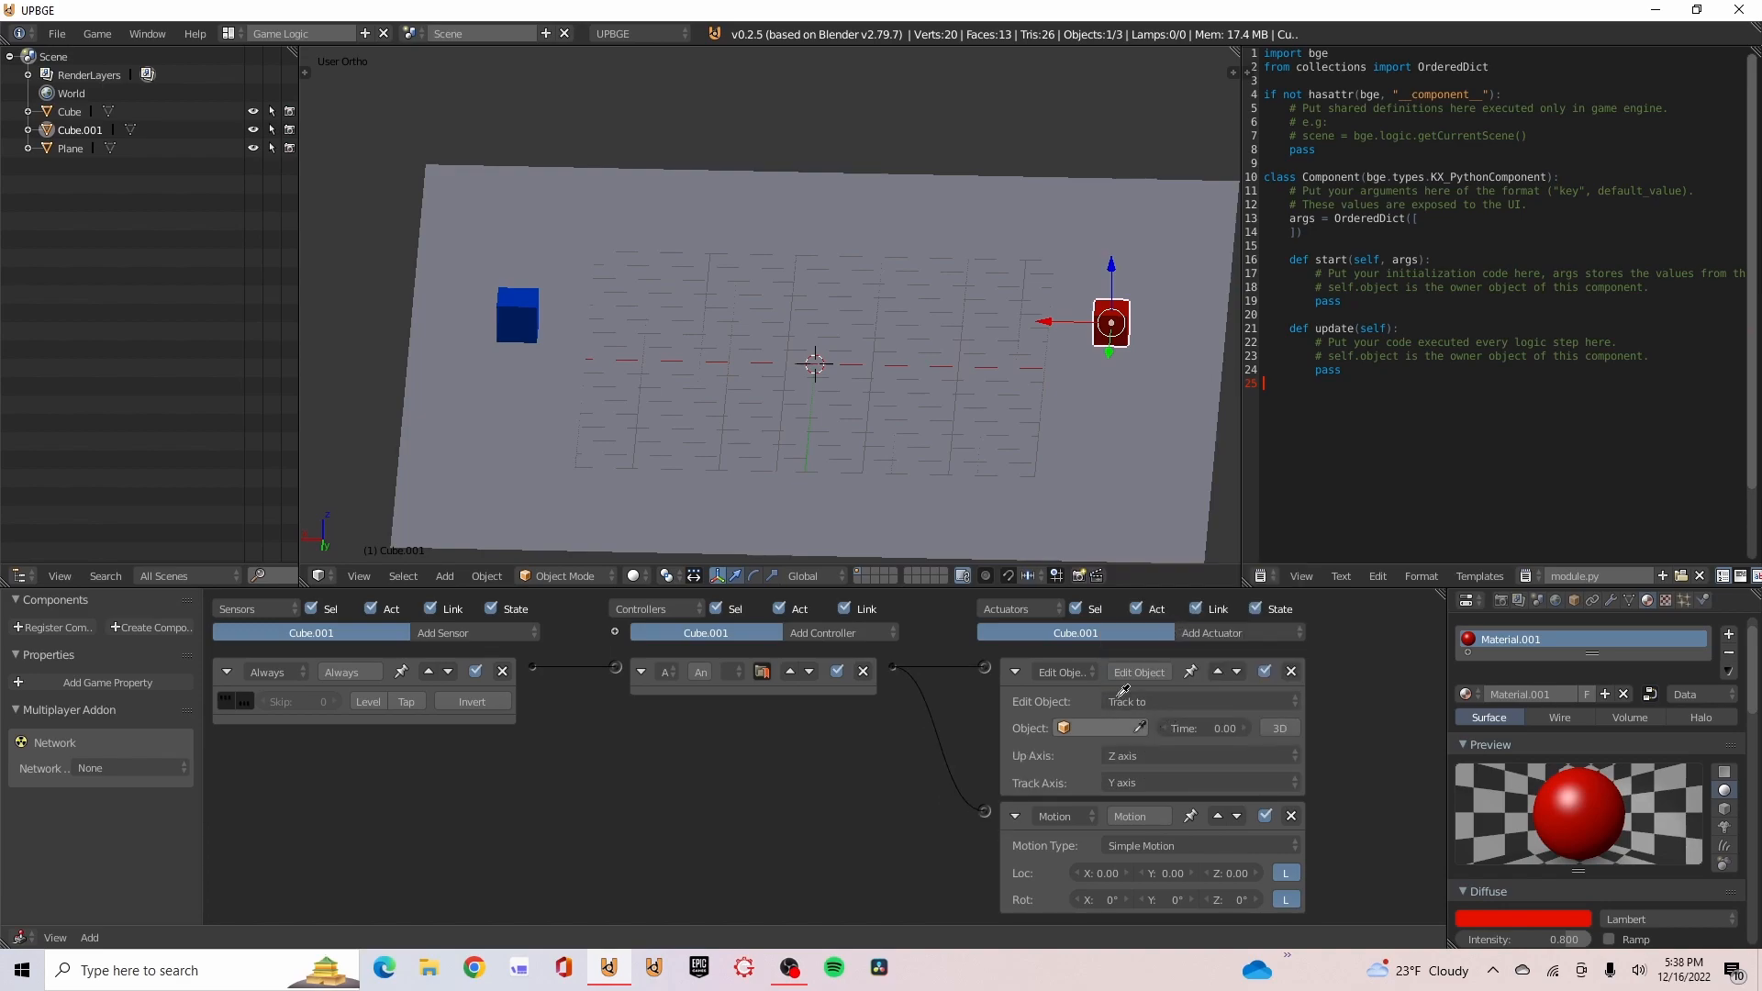
pyautogui.click(1102, 727)
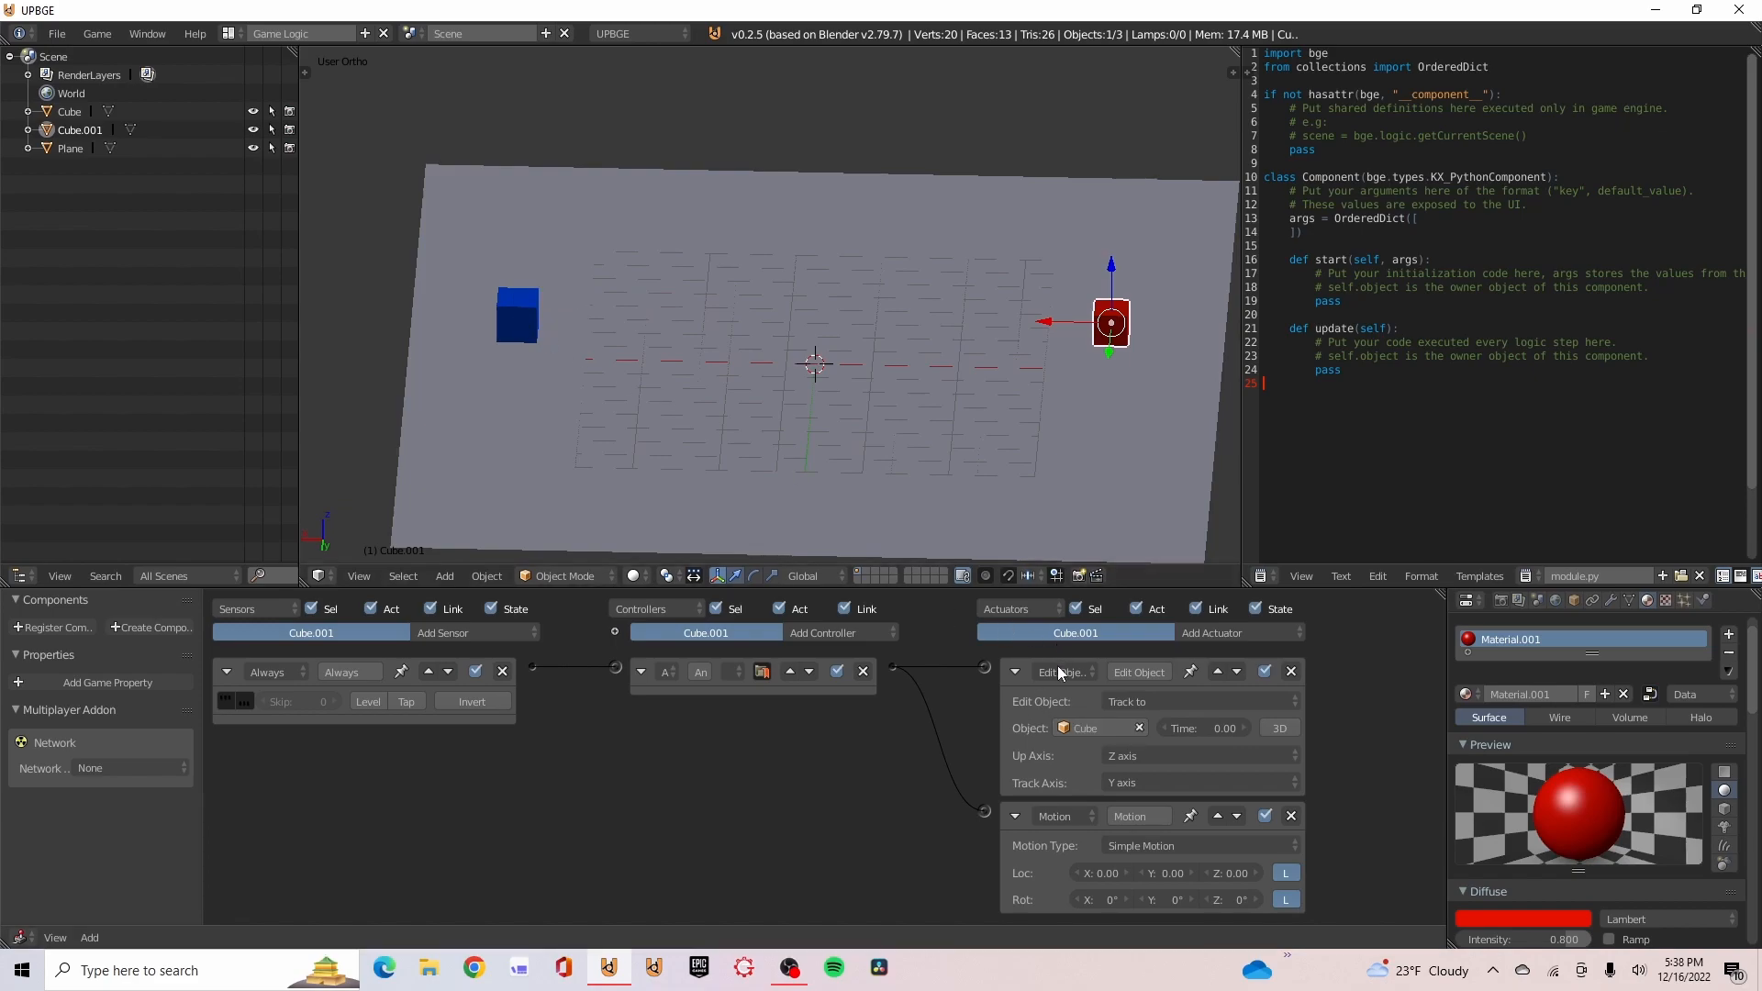
pyautogui.click(1197, 755)
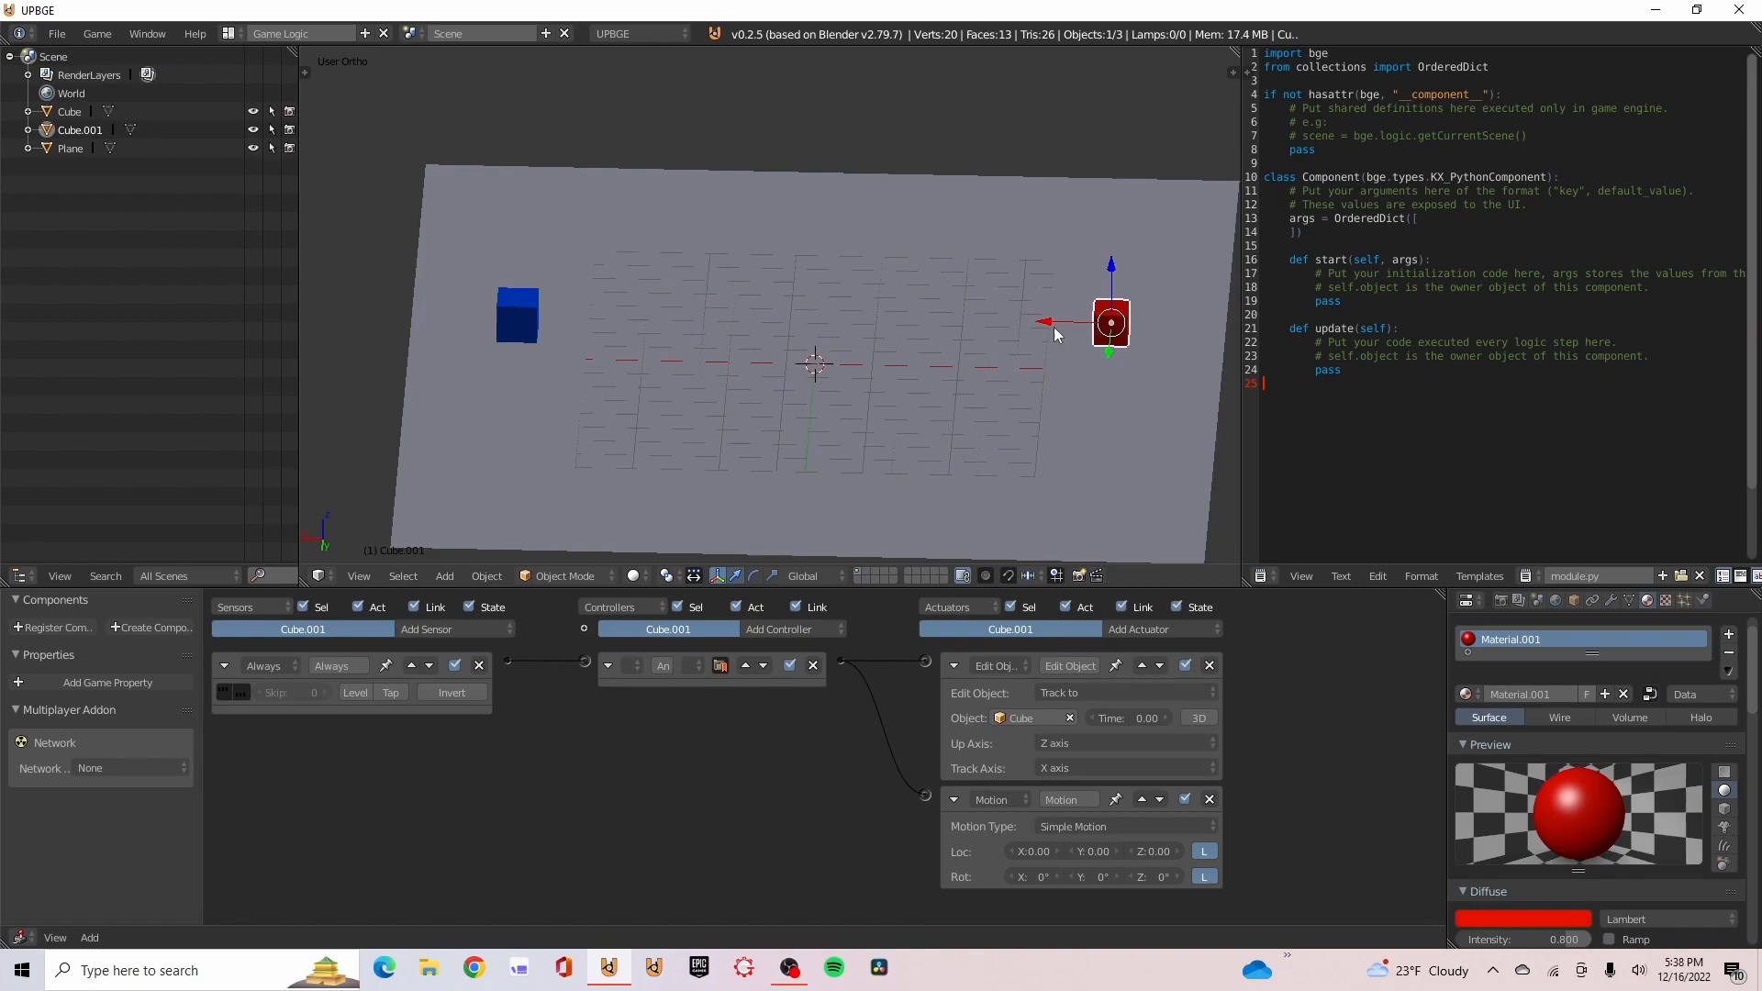
pyautogui.click(955, 666)
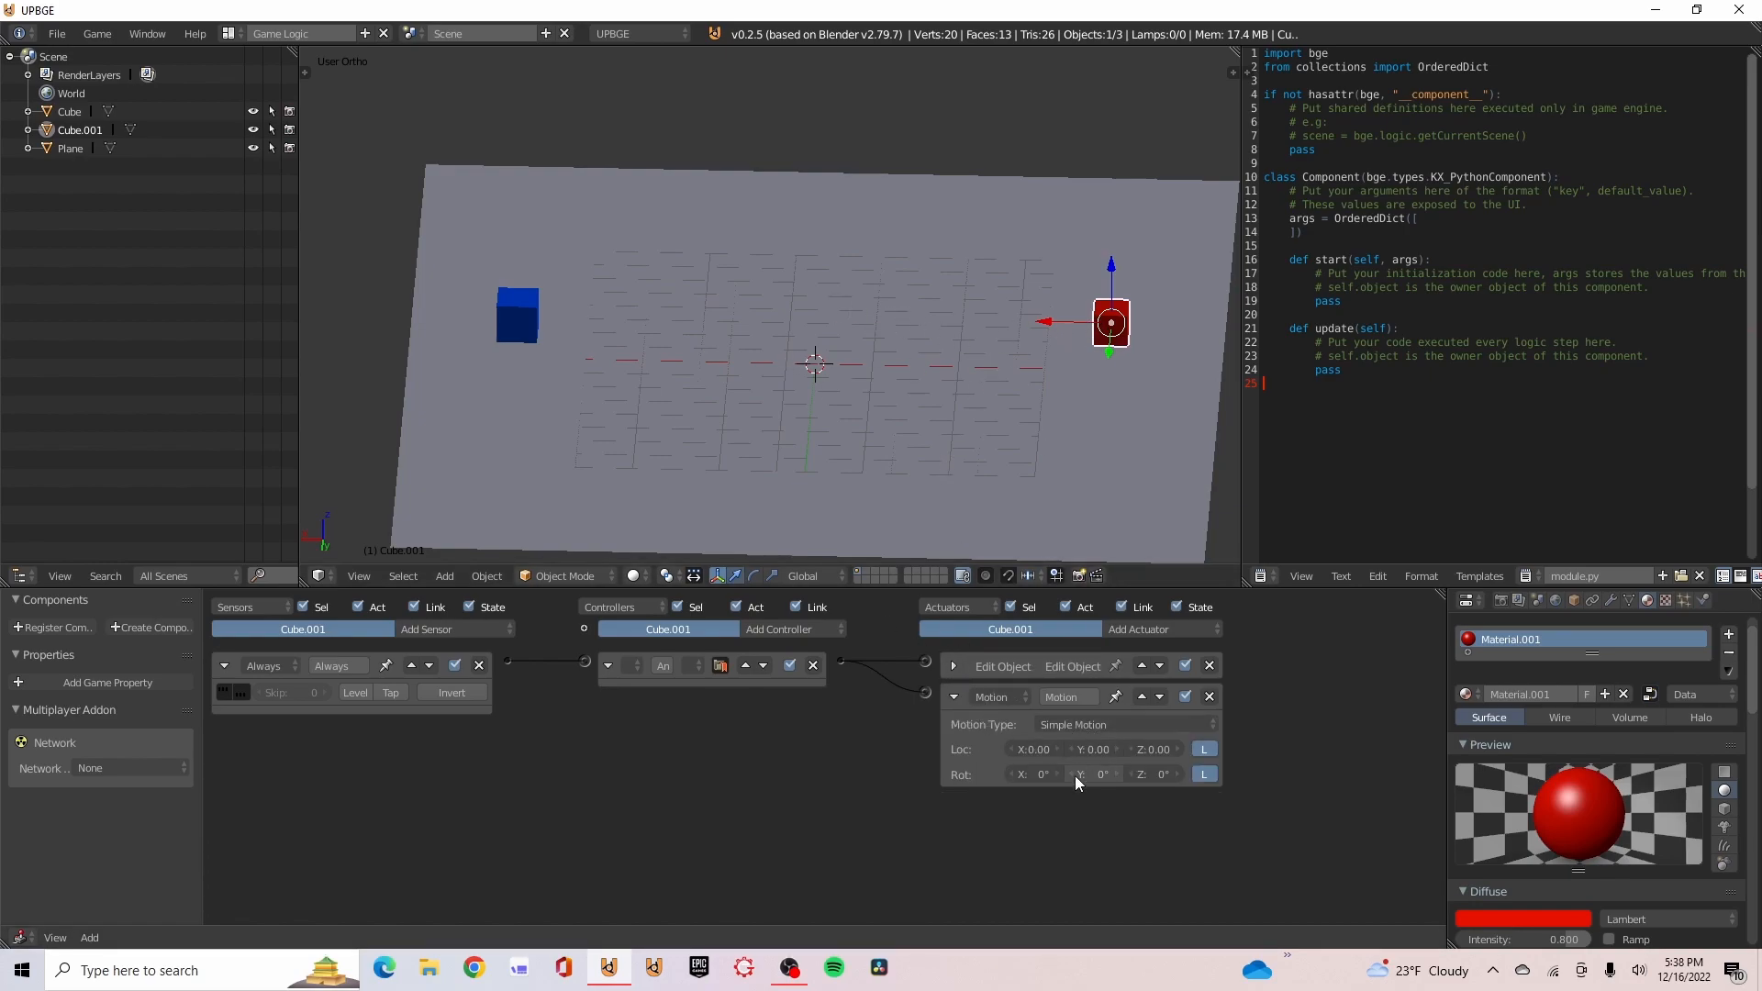
pyautogui.click(1034, 749)
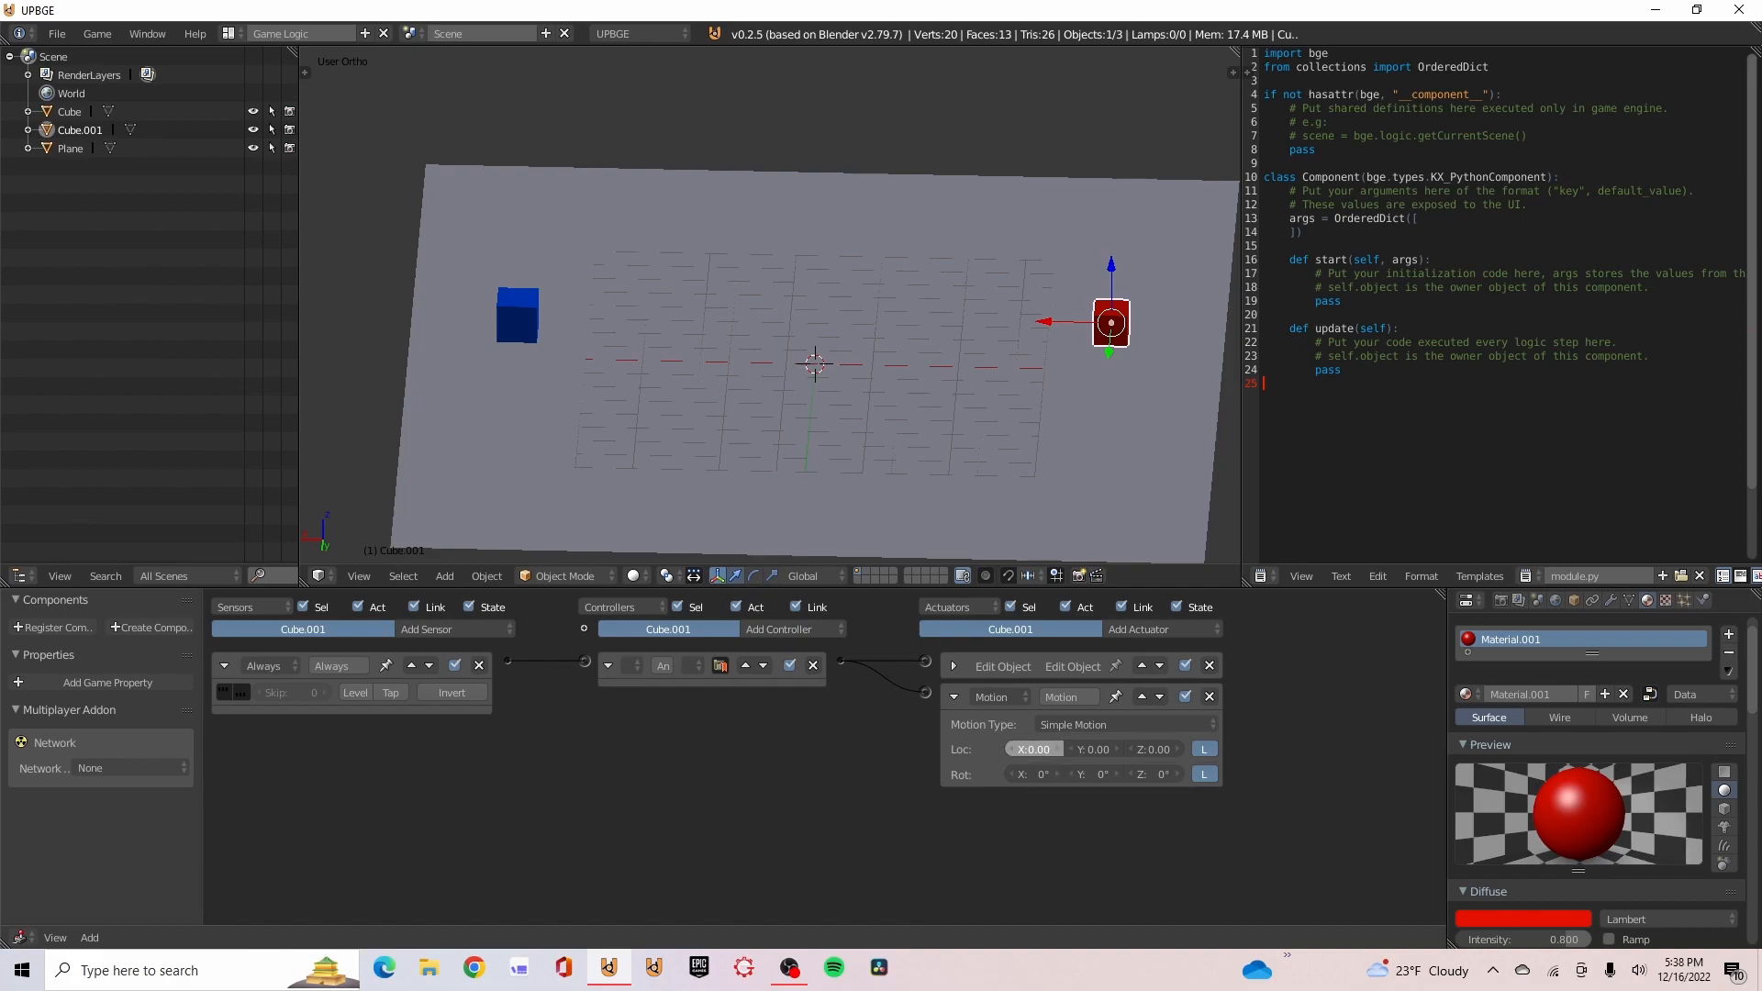
pyautogui.click(952, 697)
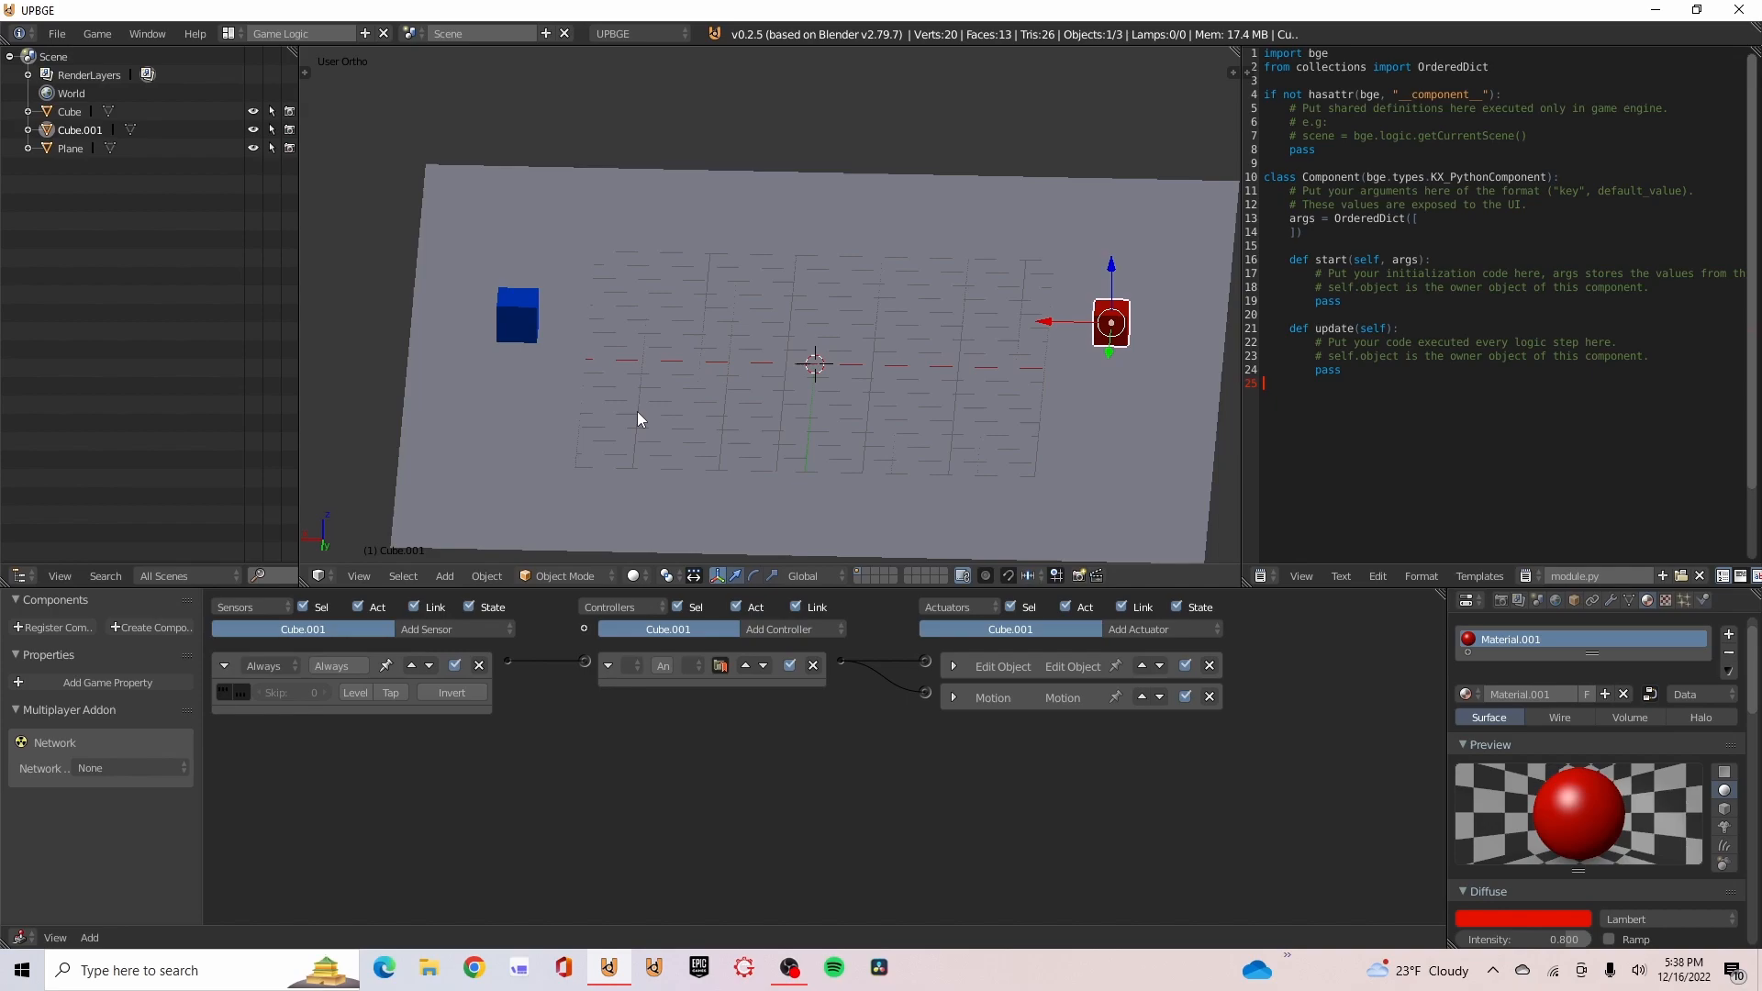
pyautogui.moveTo(876, 421)
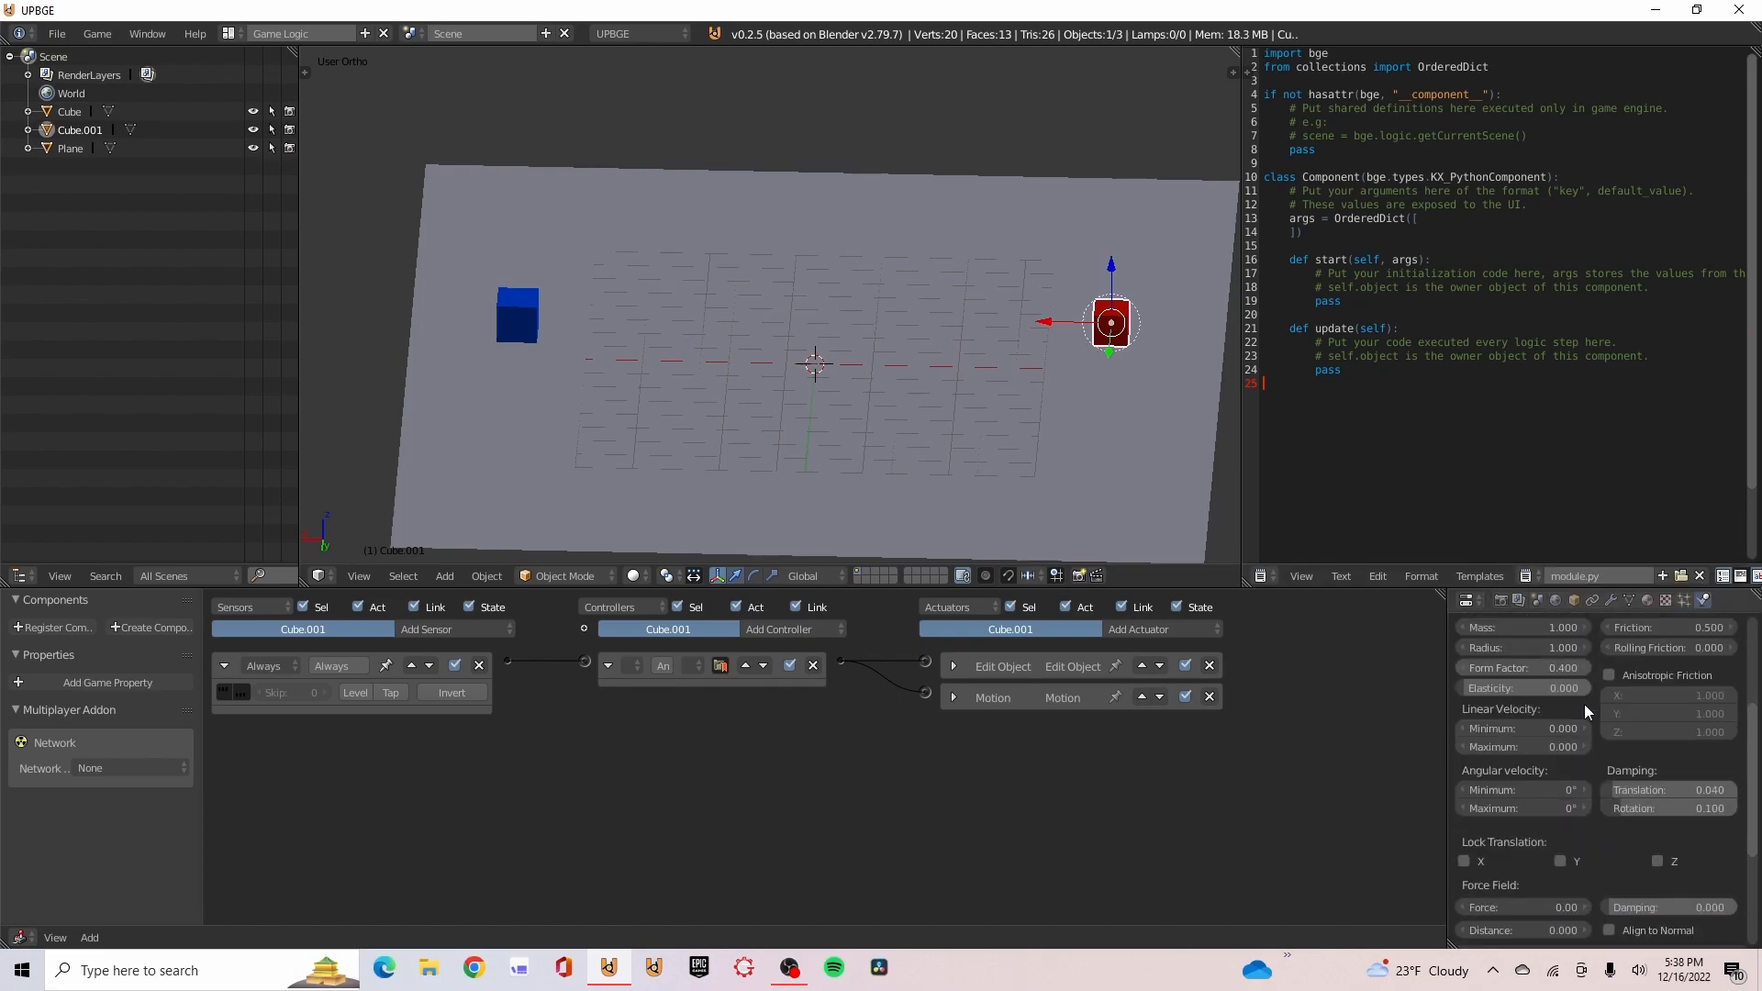
# Give the red cube friction 1.0 and rolling friction 0.2
pyautogui.scroll(-3)
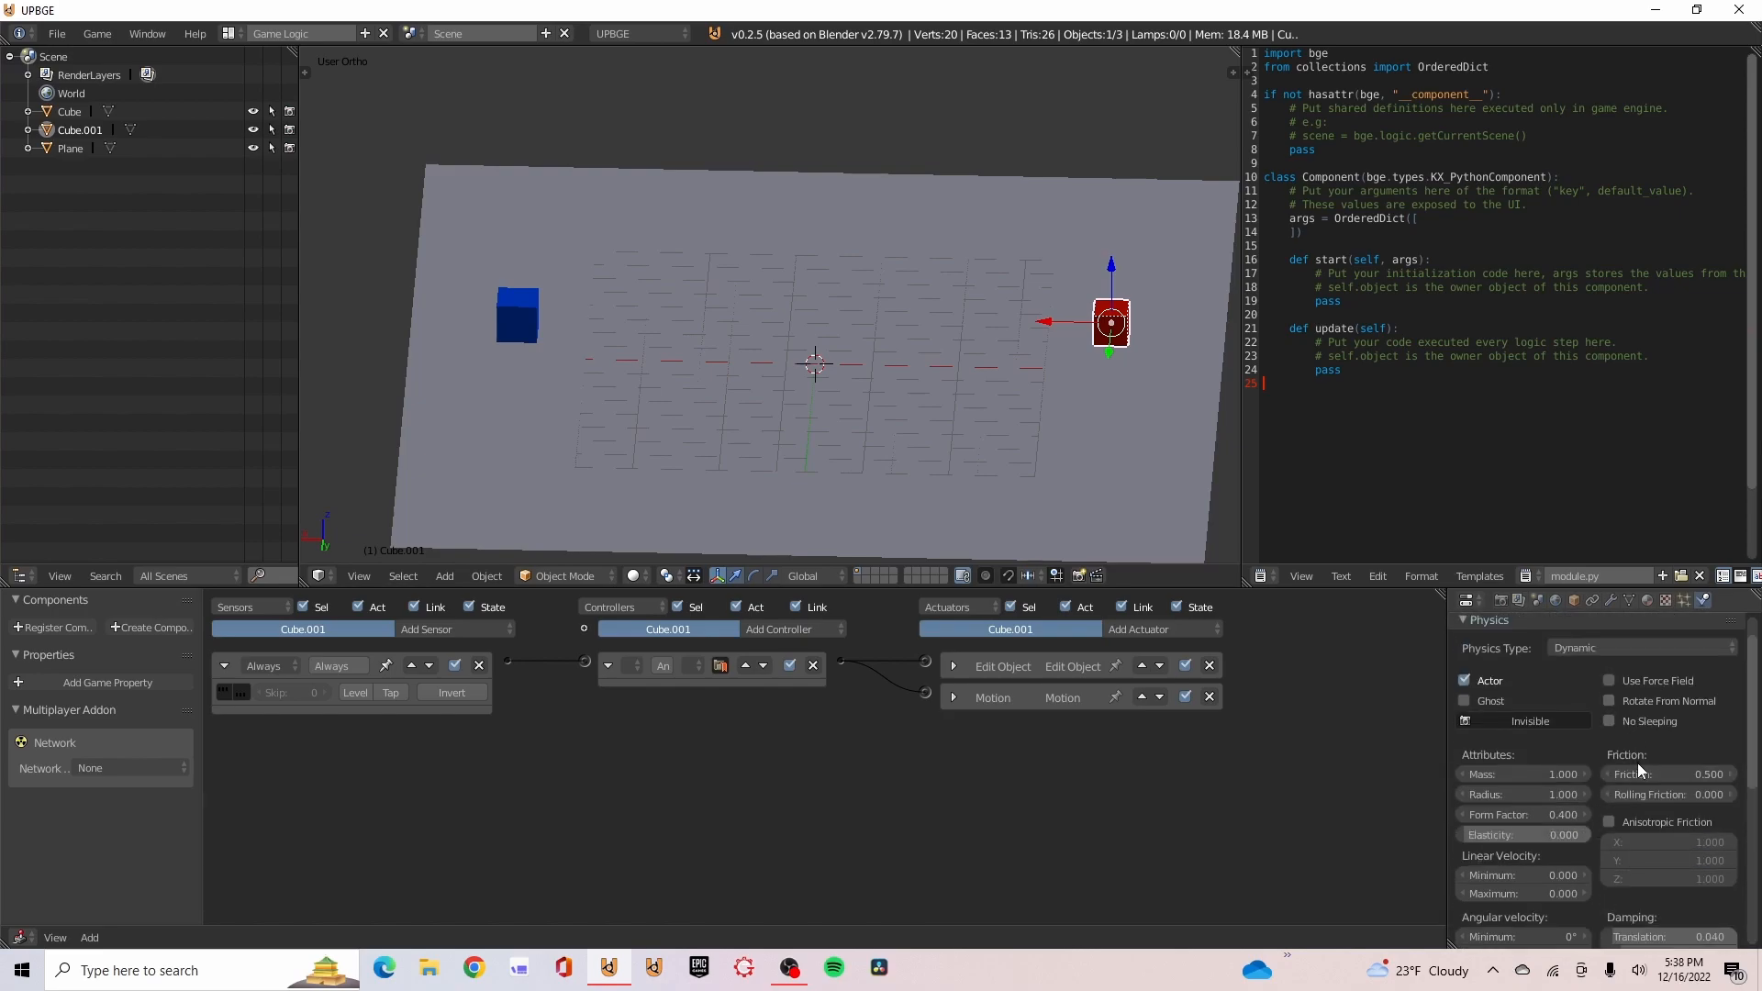
pyautogui.click(1669, 773)
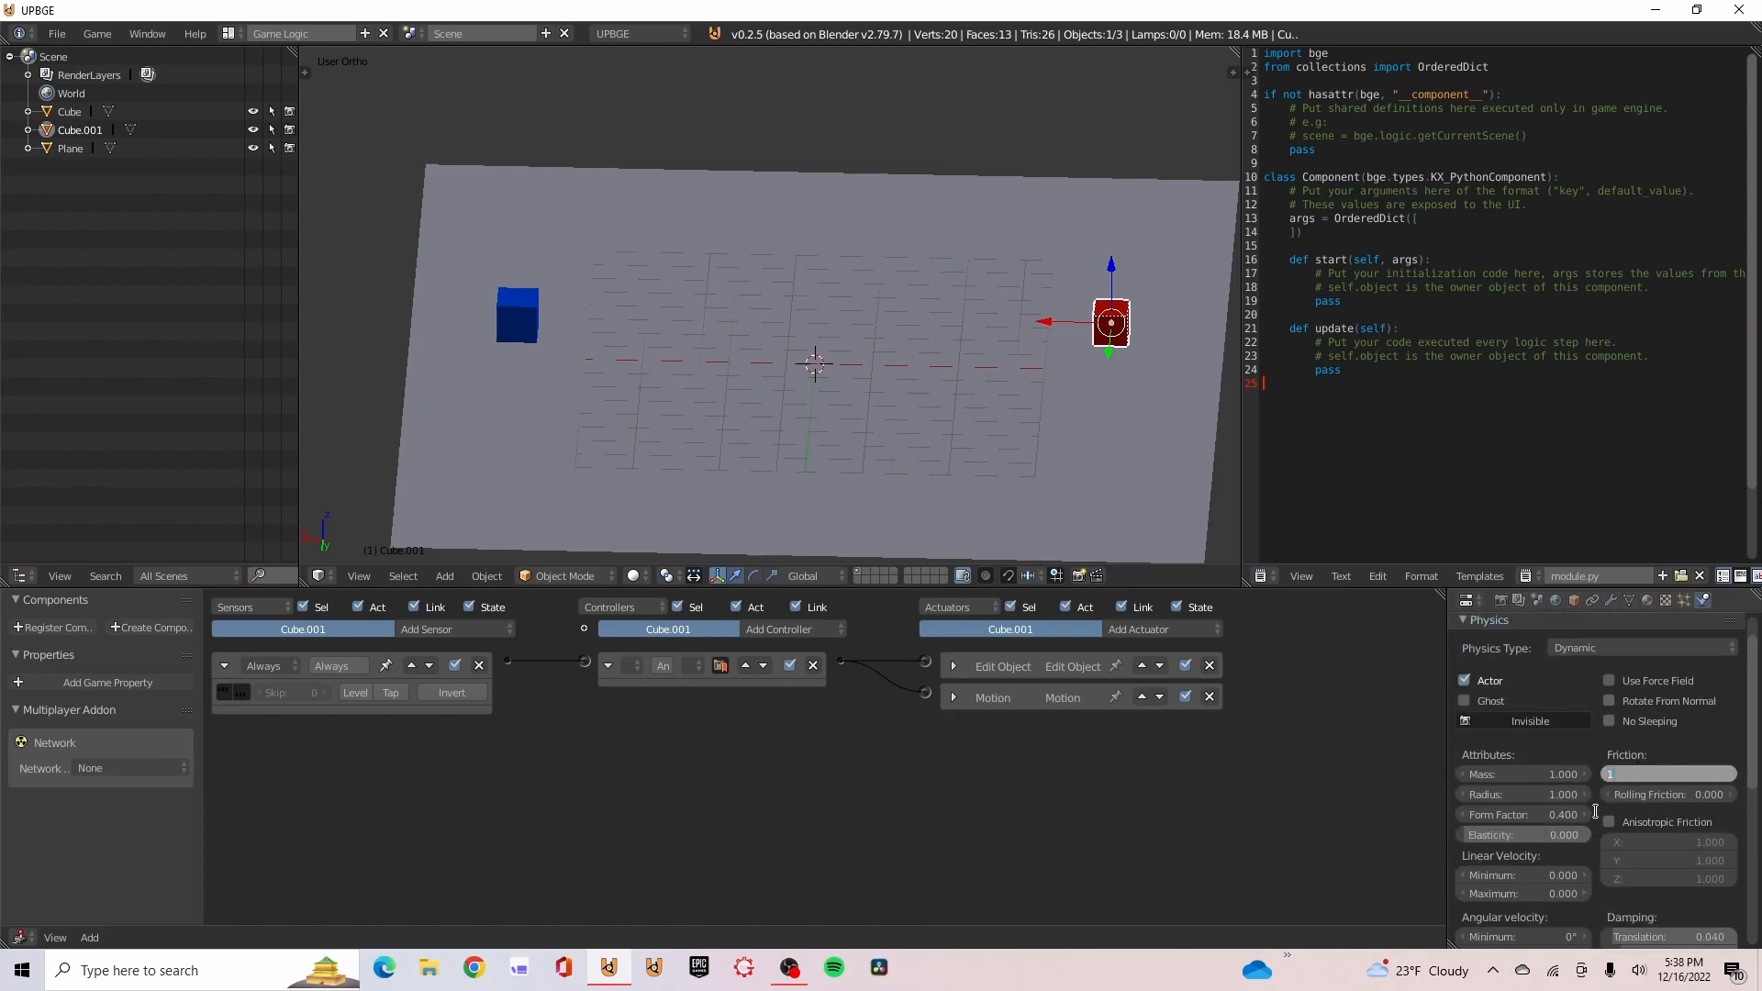
pyautogui.click(1668, 773)
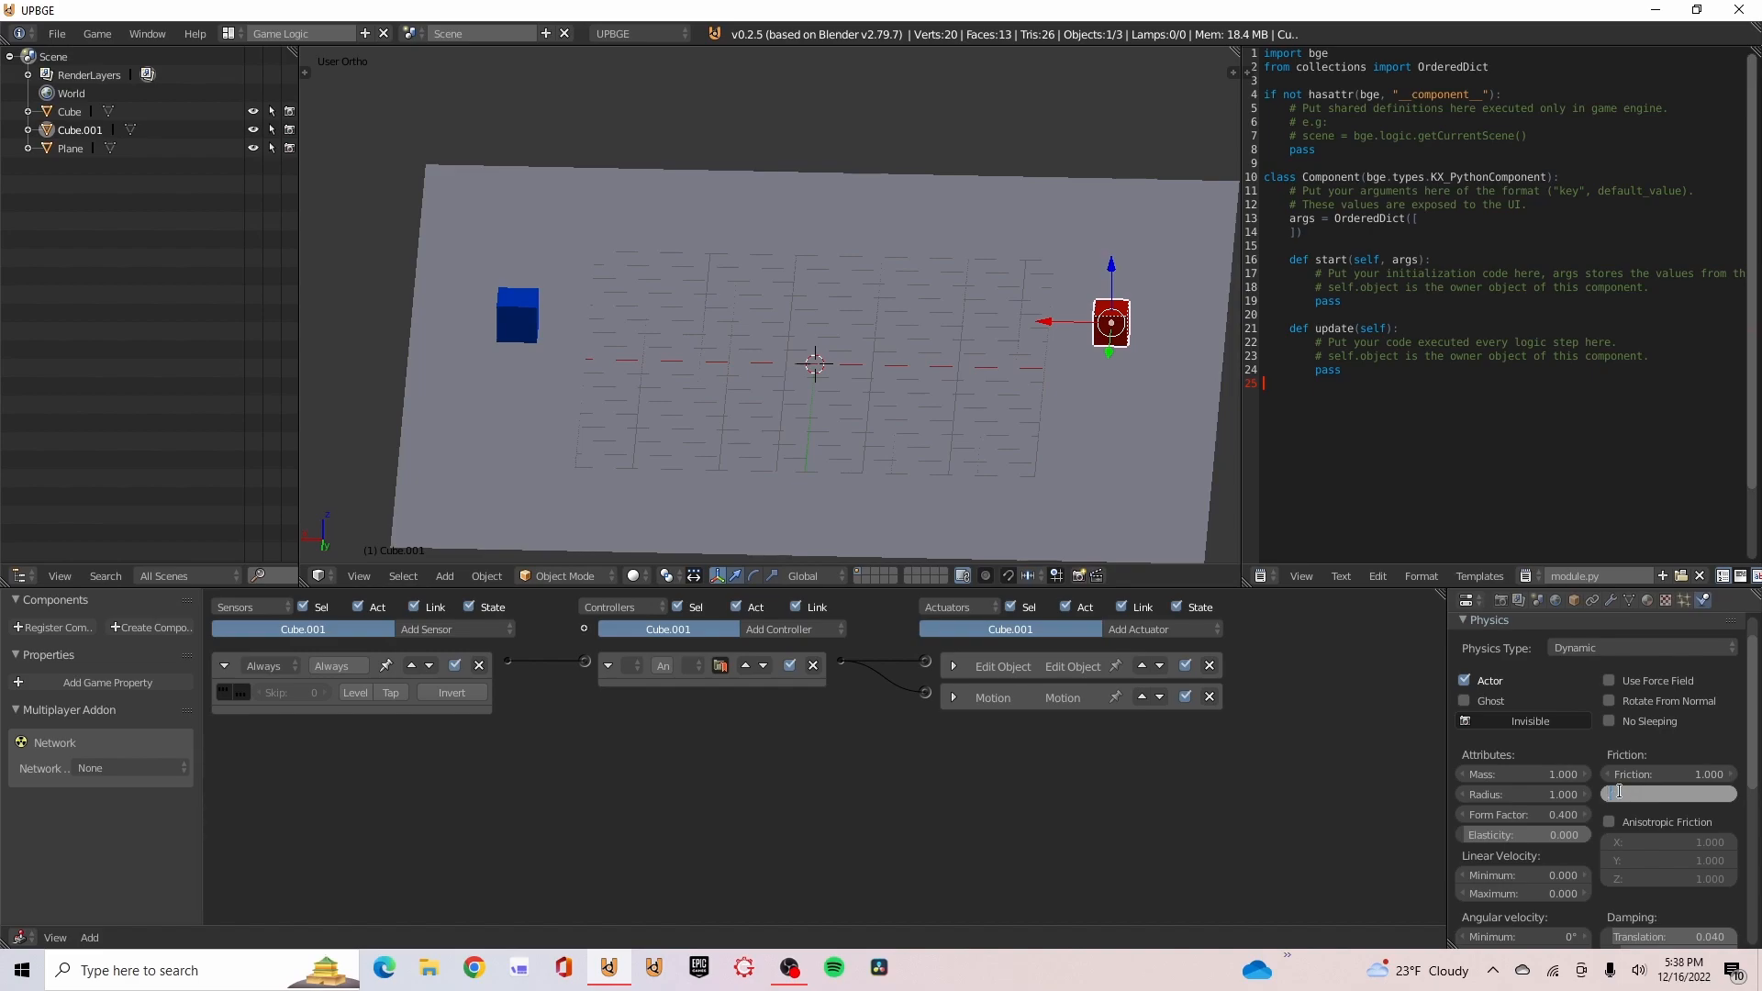
pyautogui.click(1668, 793)
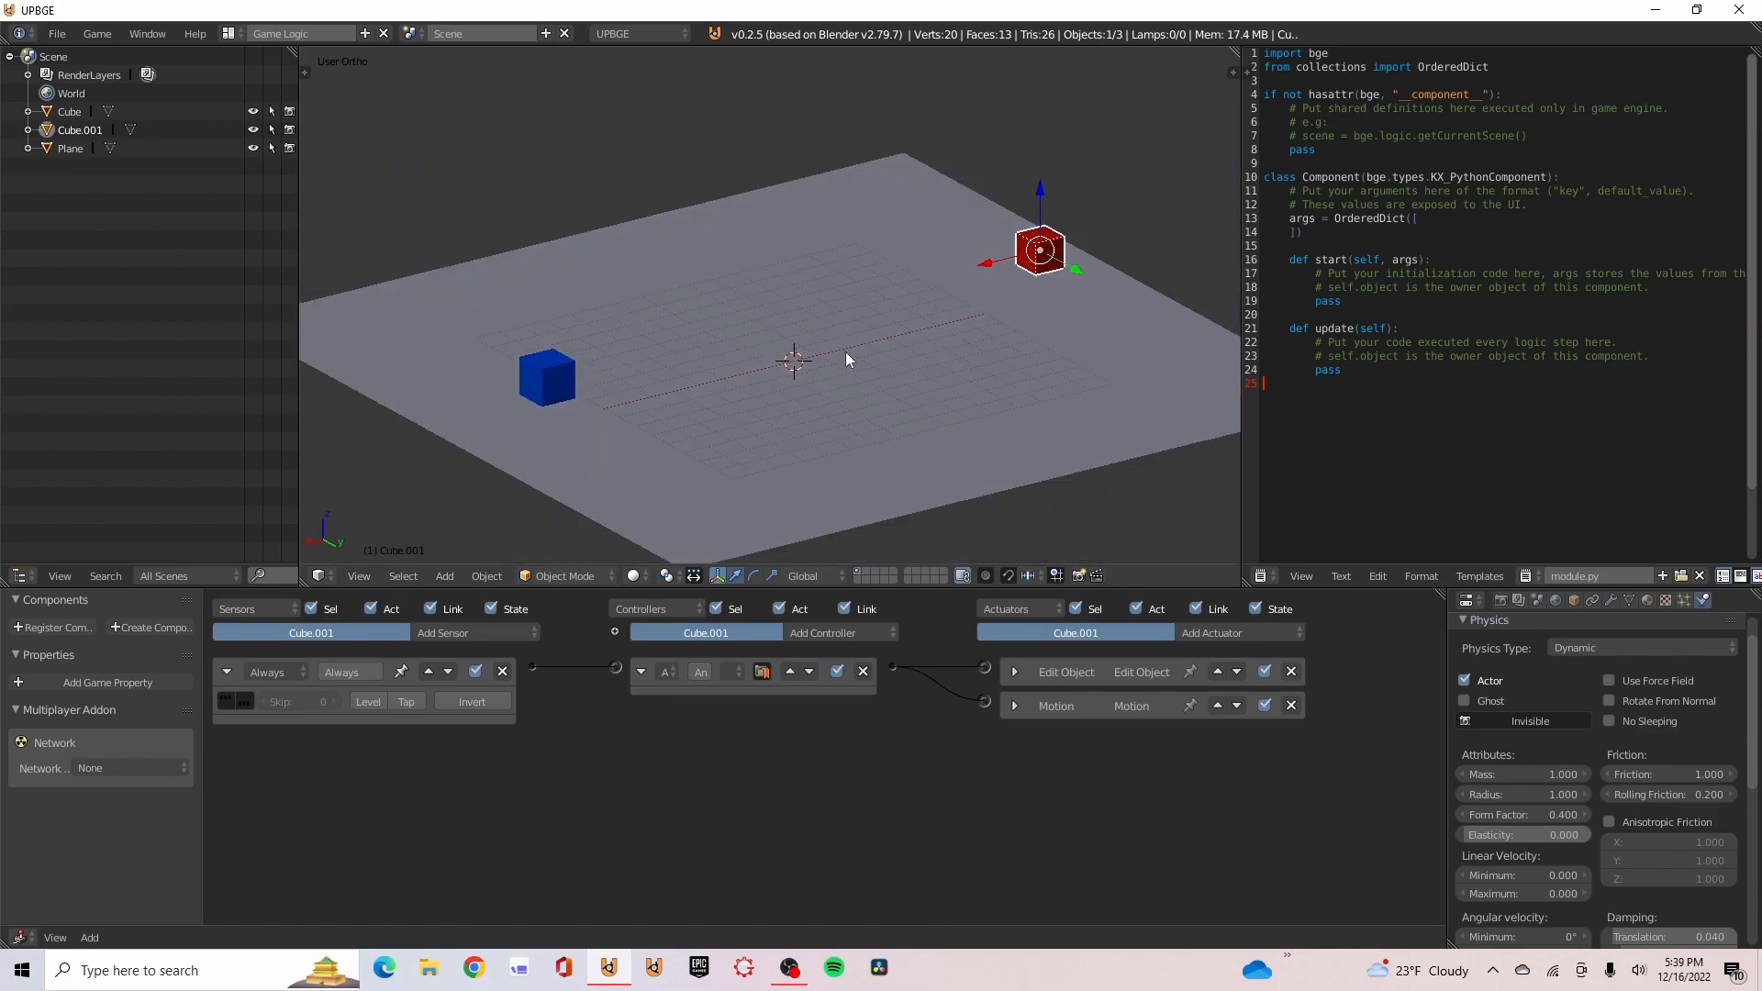
pyautogui.moveTo(869, 402)
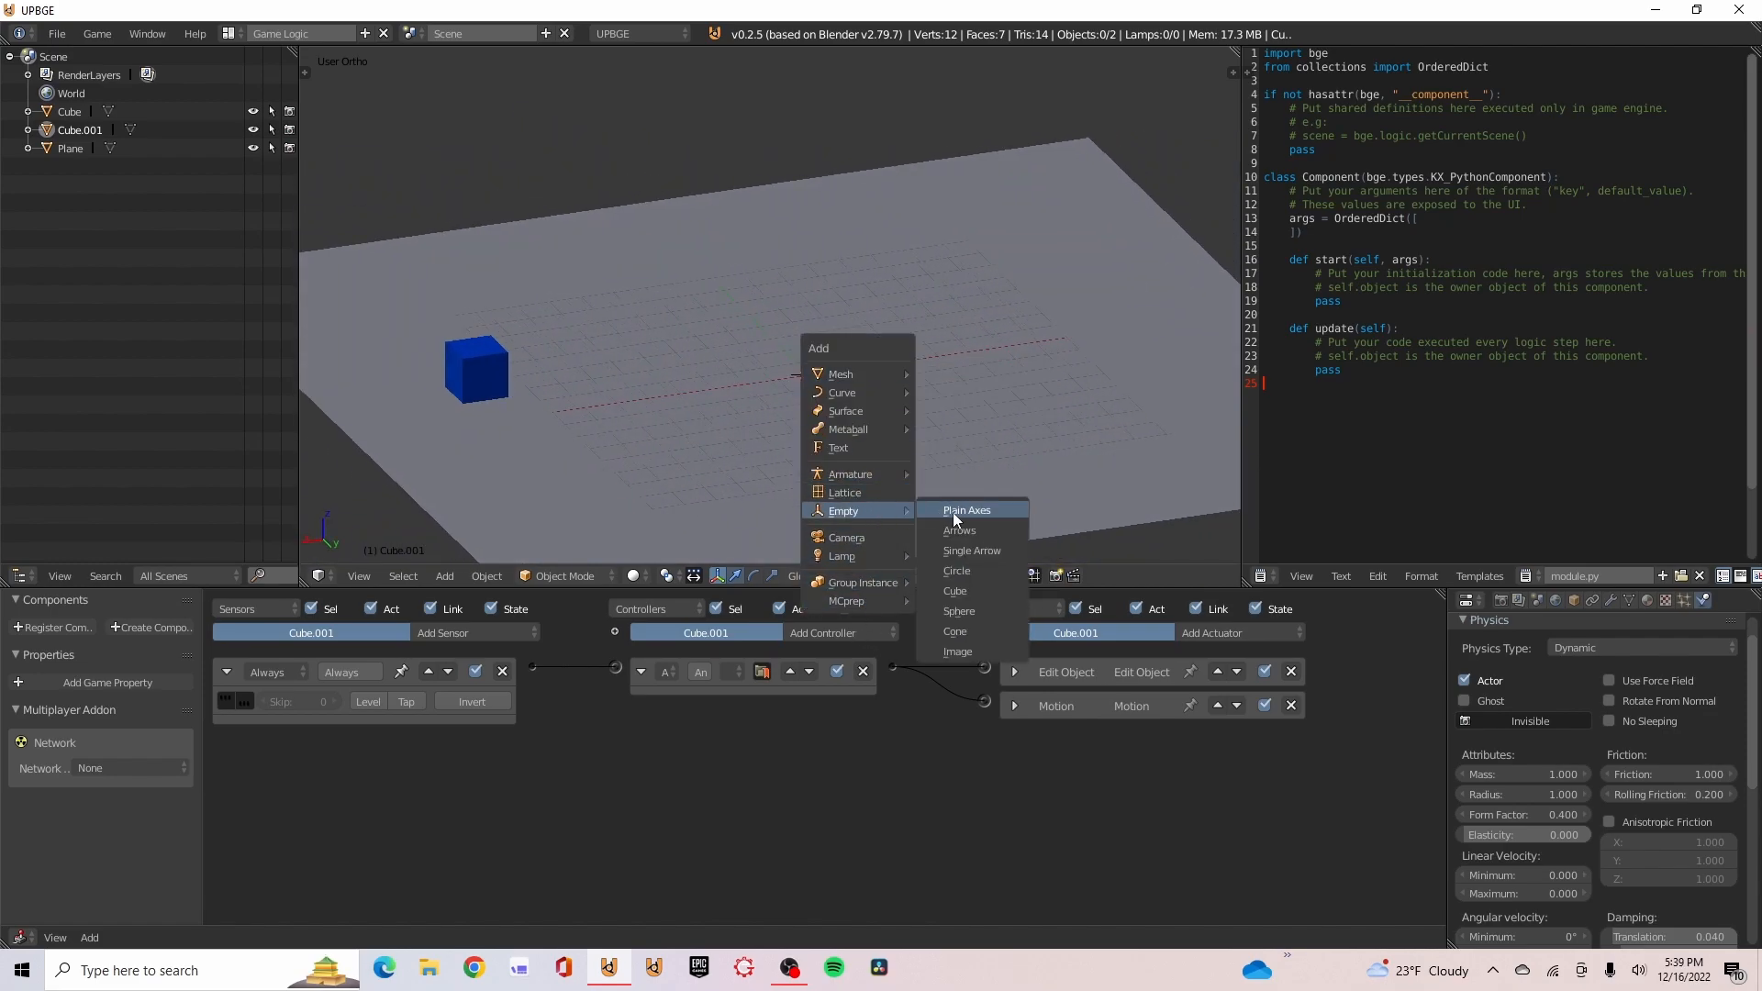
# Add a Plain Axes empty where the red cube stood
pyautogui.click(966, 510)
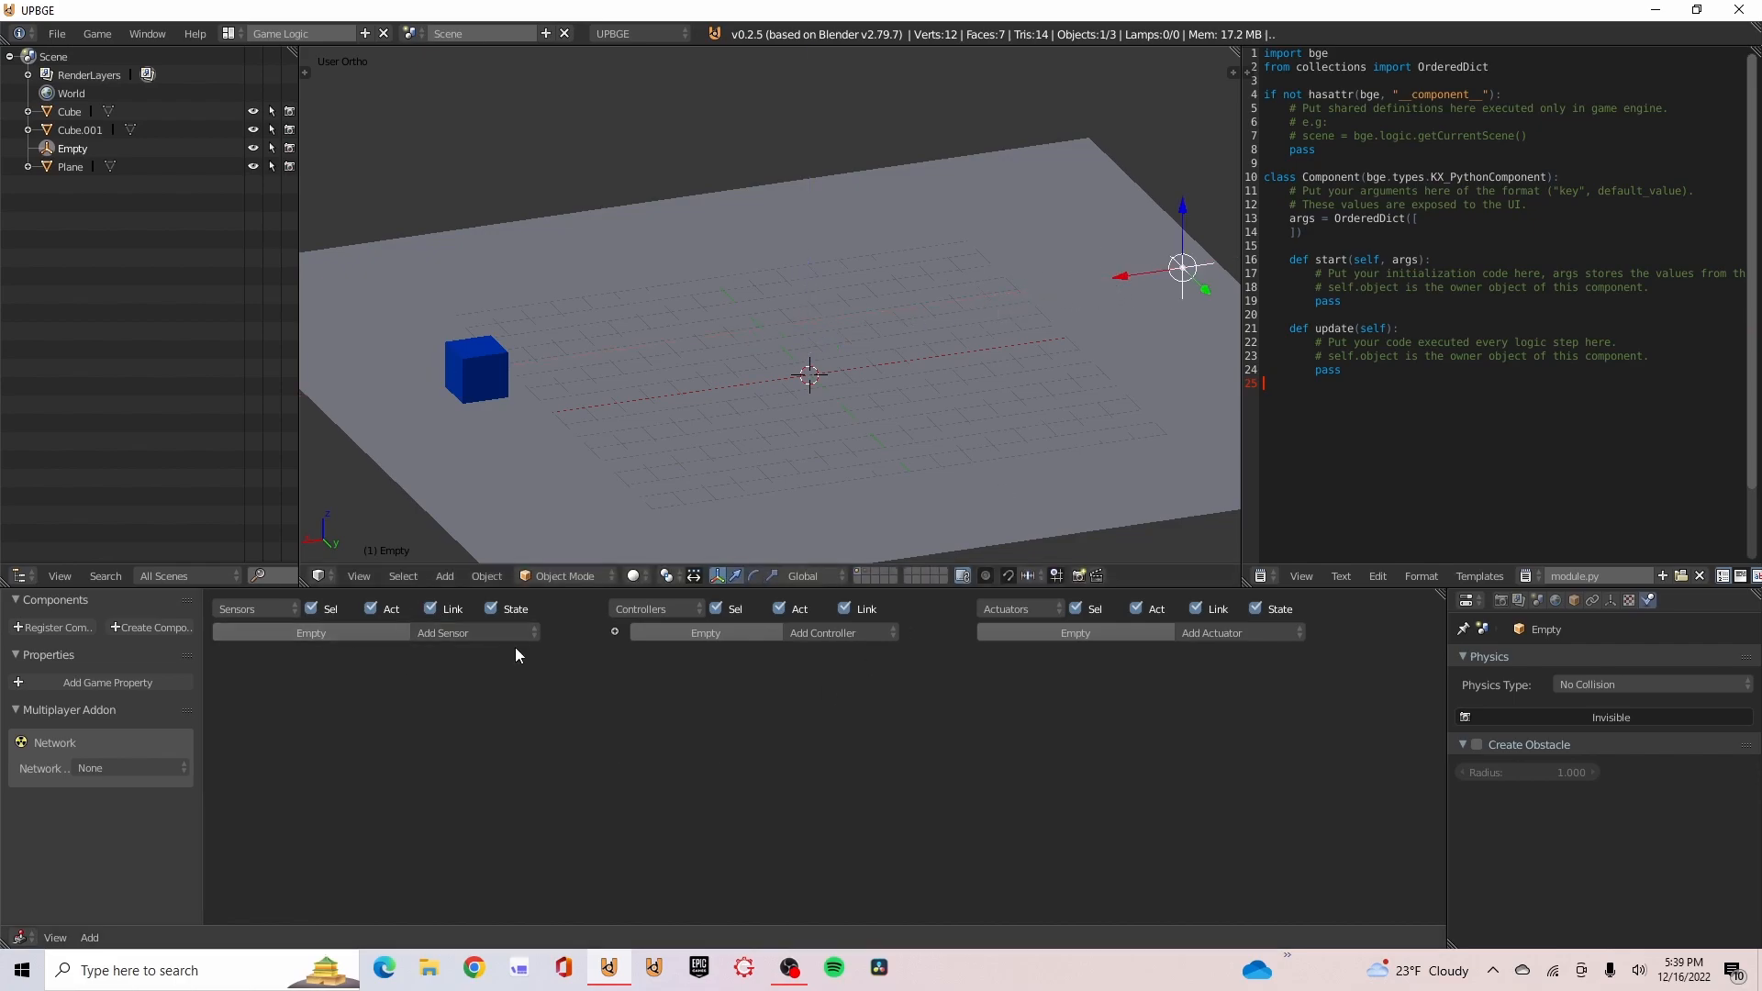
# Give the empty an Always sensor and an inverted Delay sensor
pyautogui.click(443, 631)
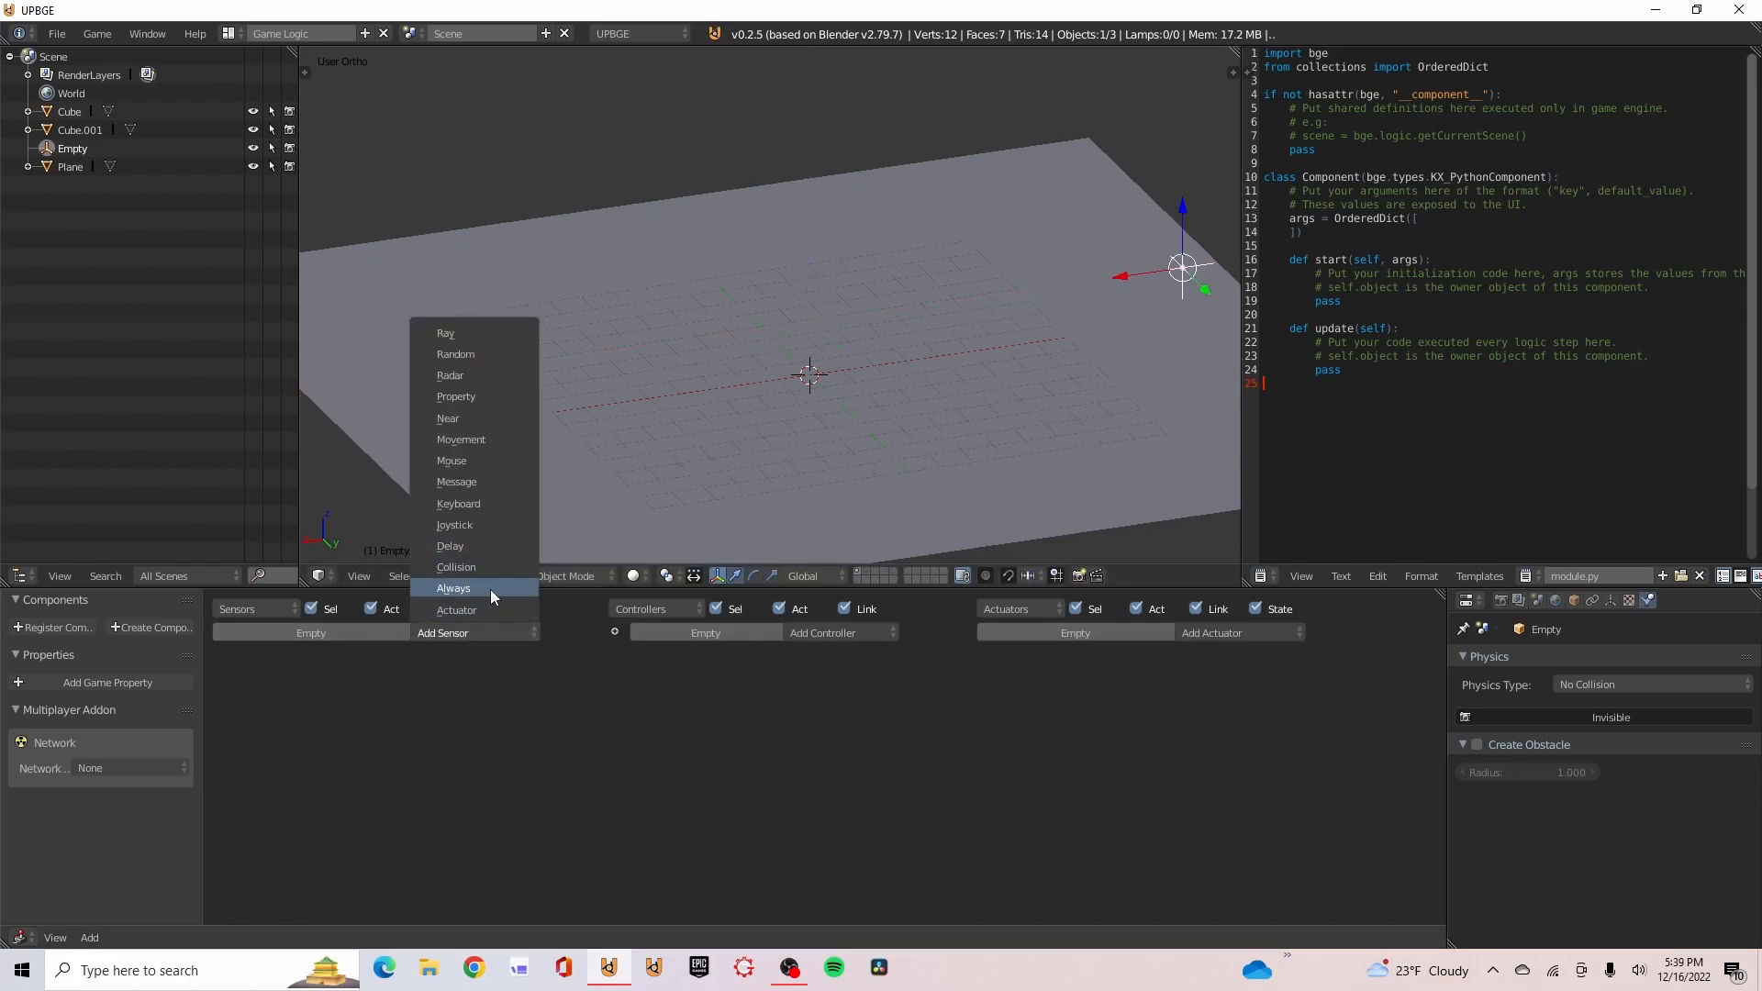
pyautogui.click(452, 587)
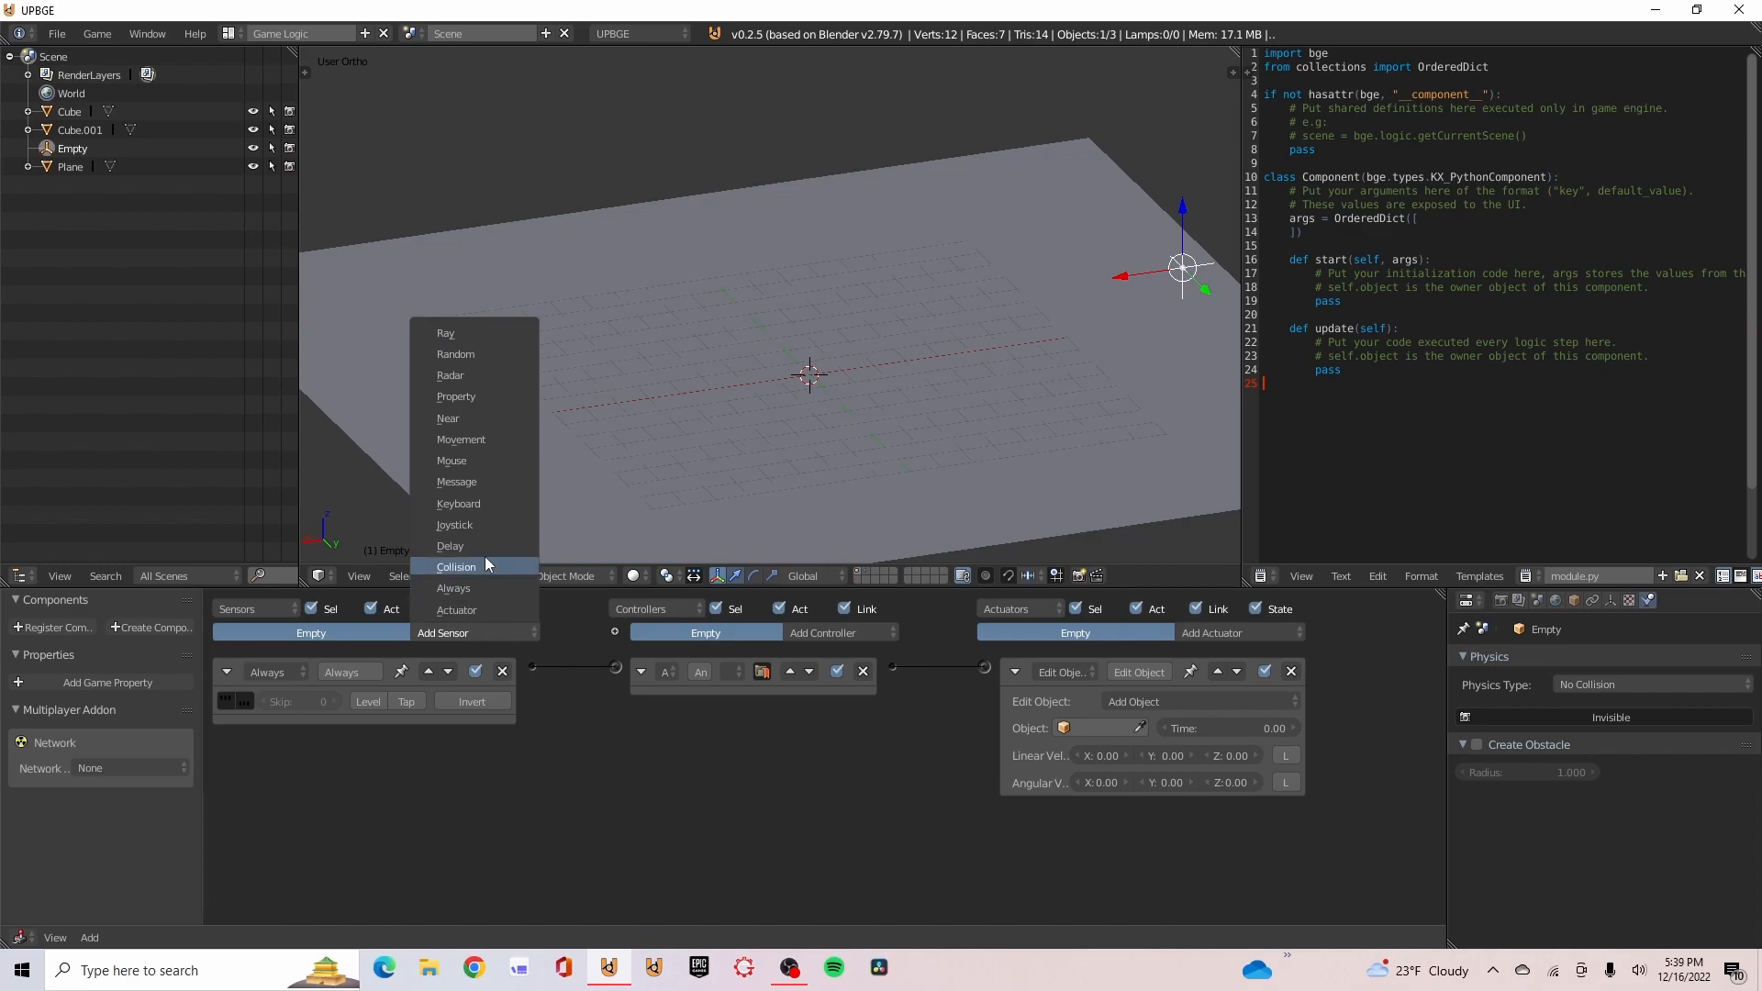
pyautogui.moveTo(457, 502)
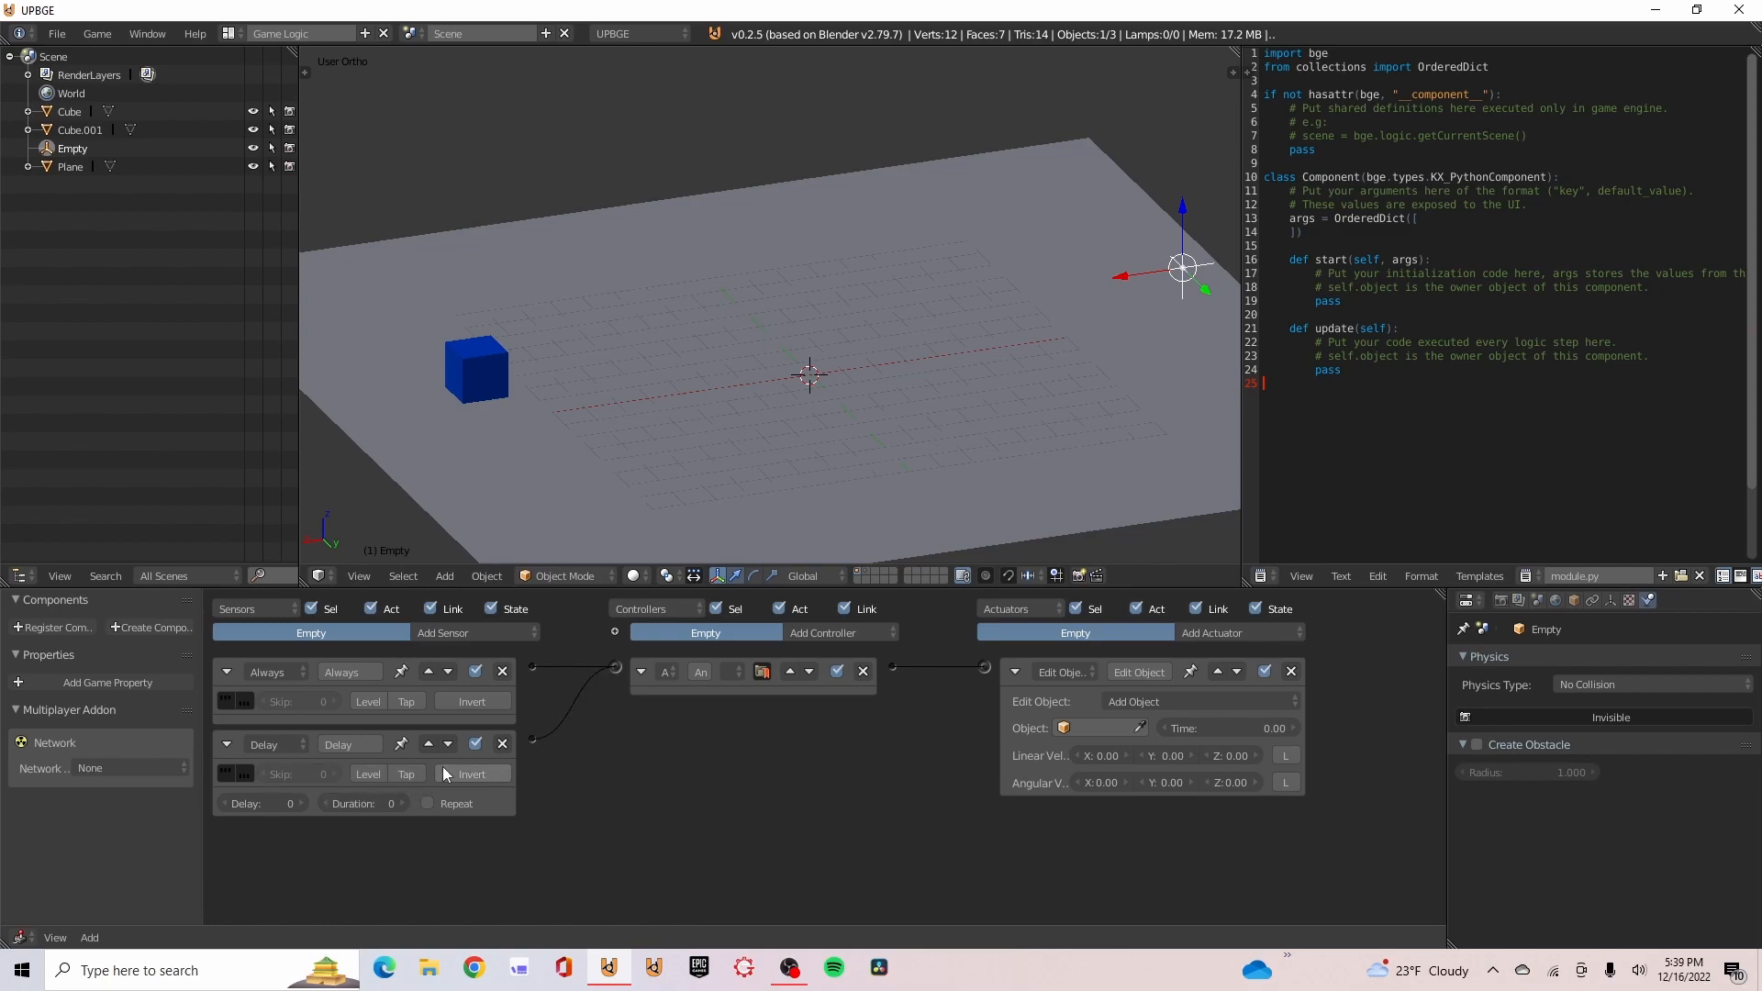
pyautogui.click(472, 773)
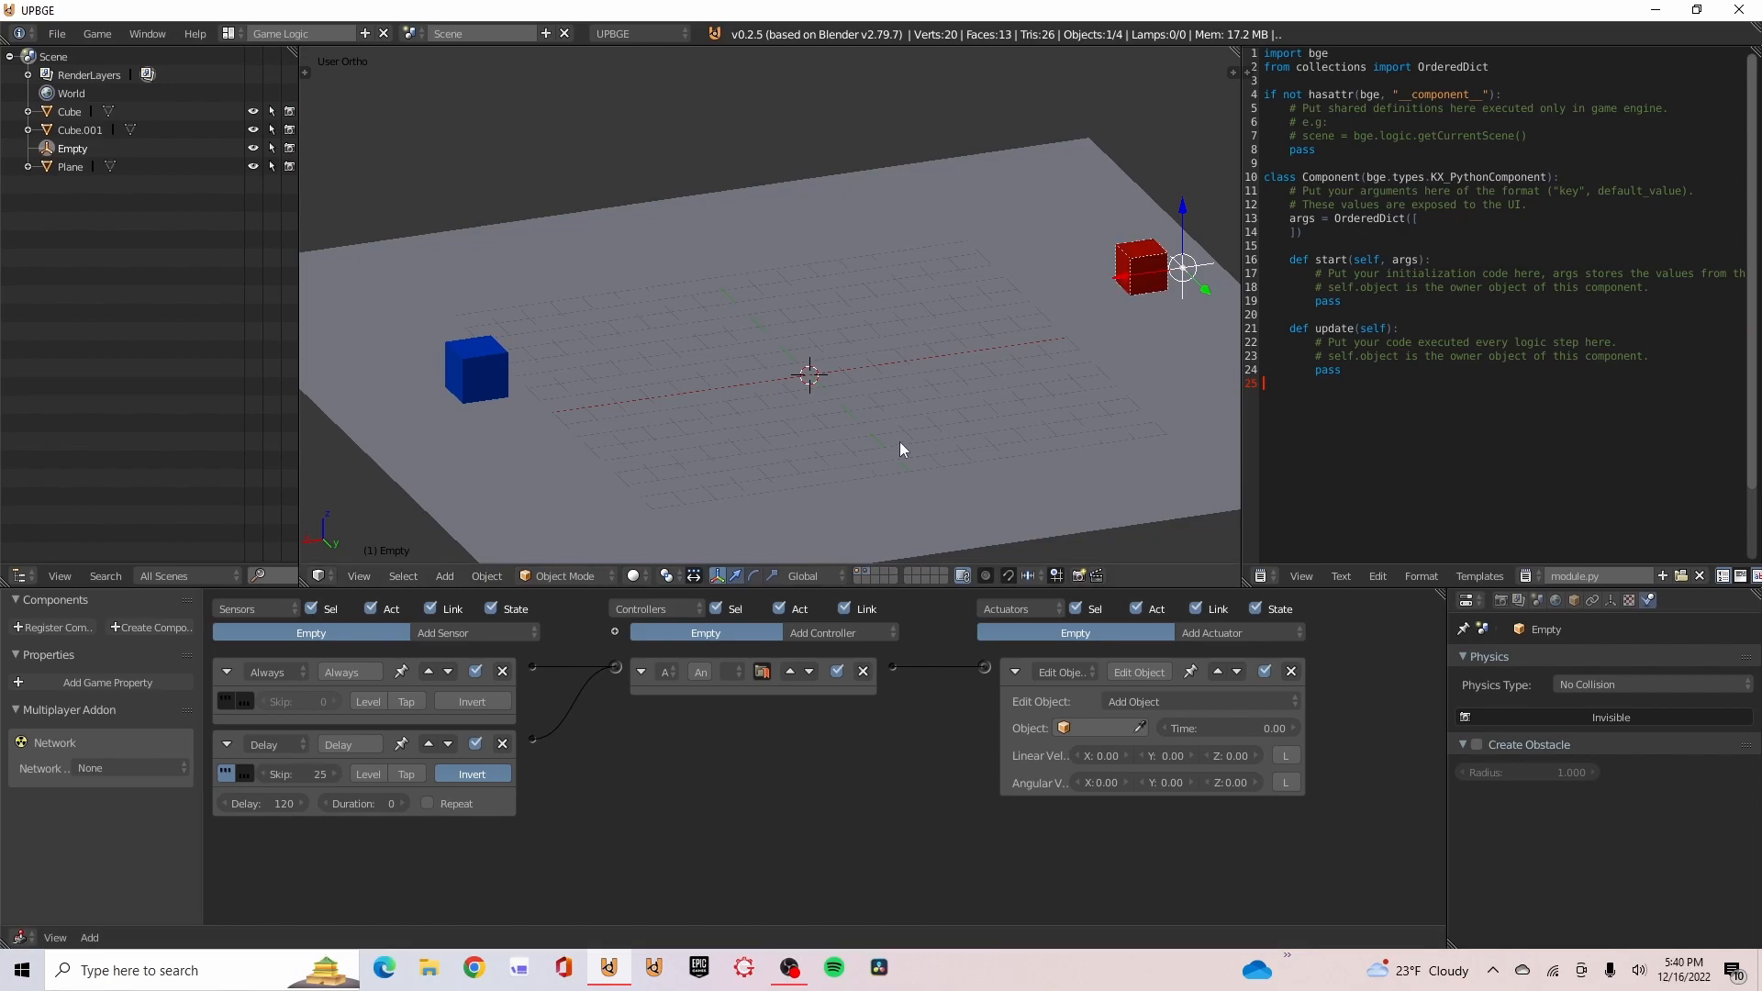
pyautogui.moveTo(1181, 267)
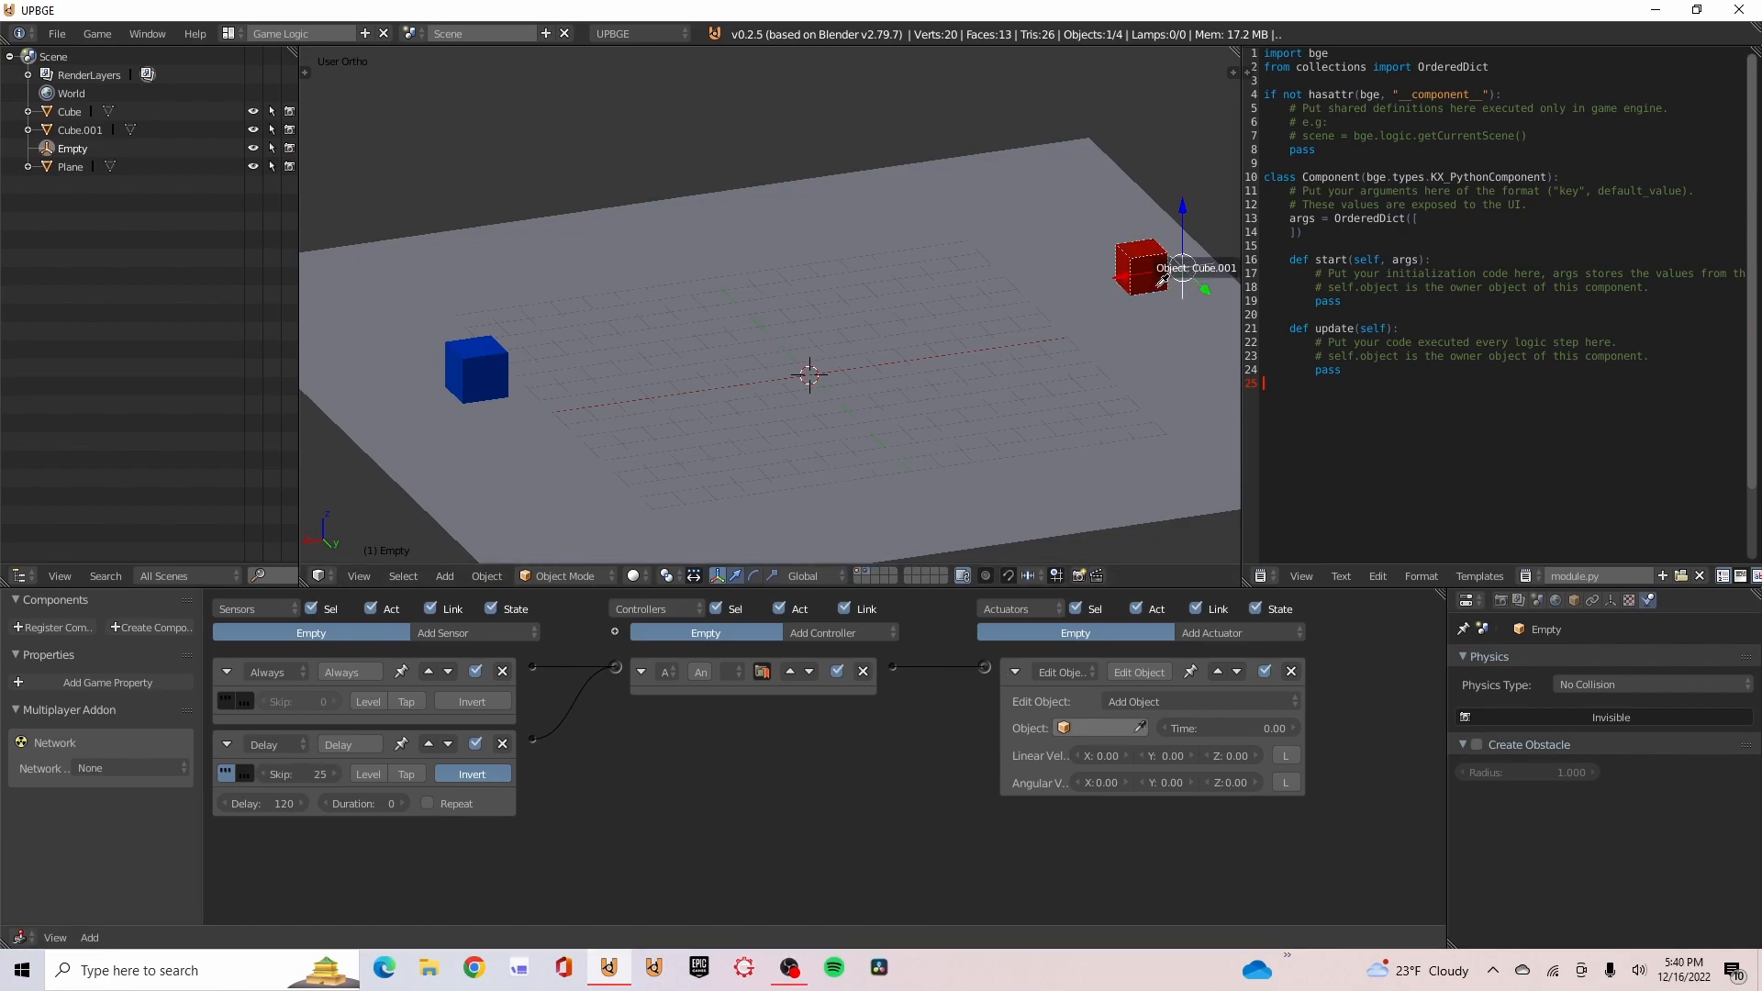
# Set the Edit Object actuator to add Cube.001, then collapse the actuator, controller and sensor bricks
pyautogui.click(1137, 266)
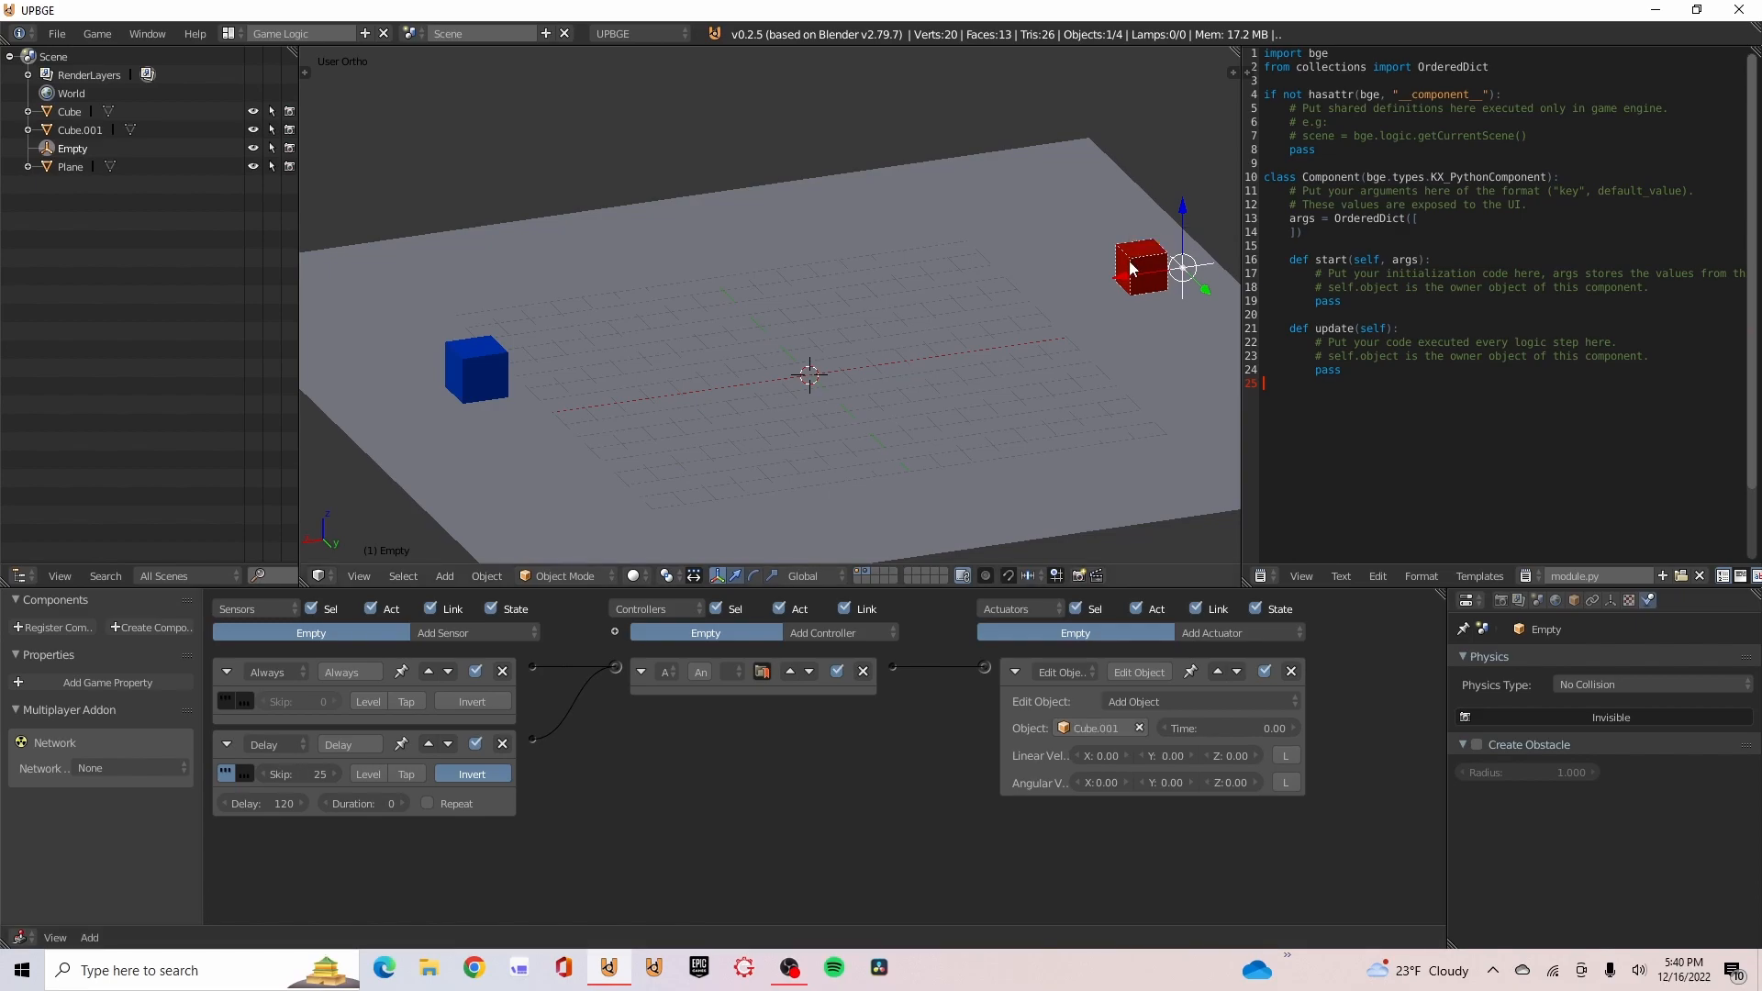
pyautogui.click(1014, 671)
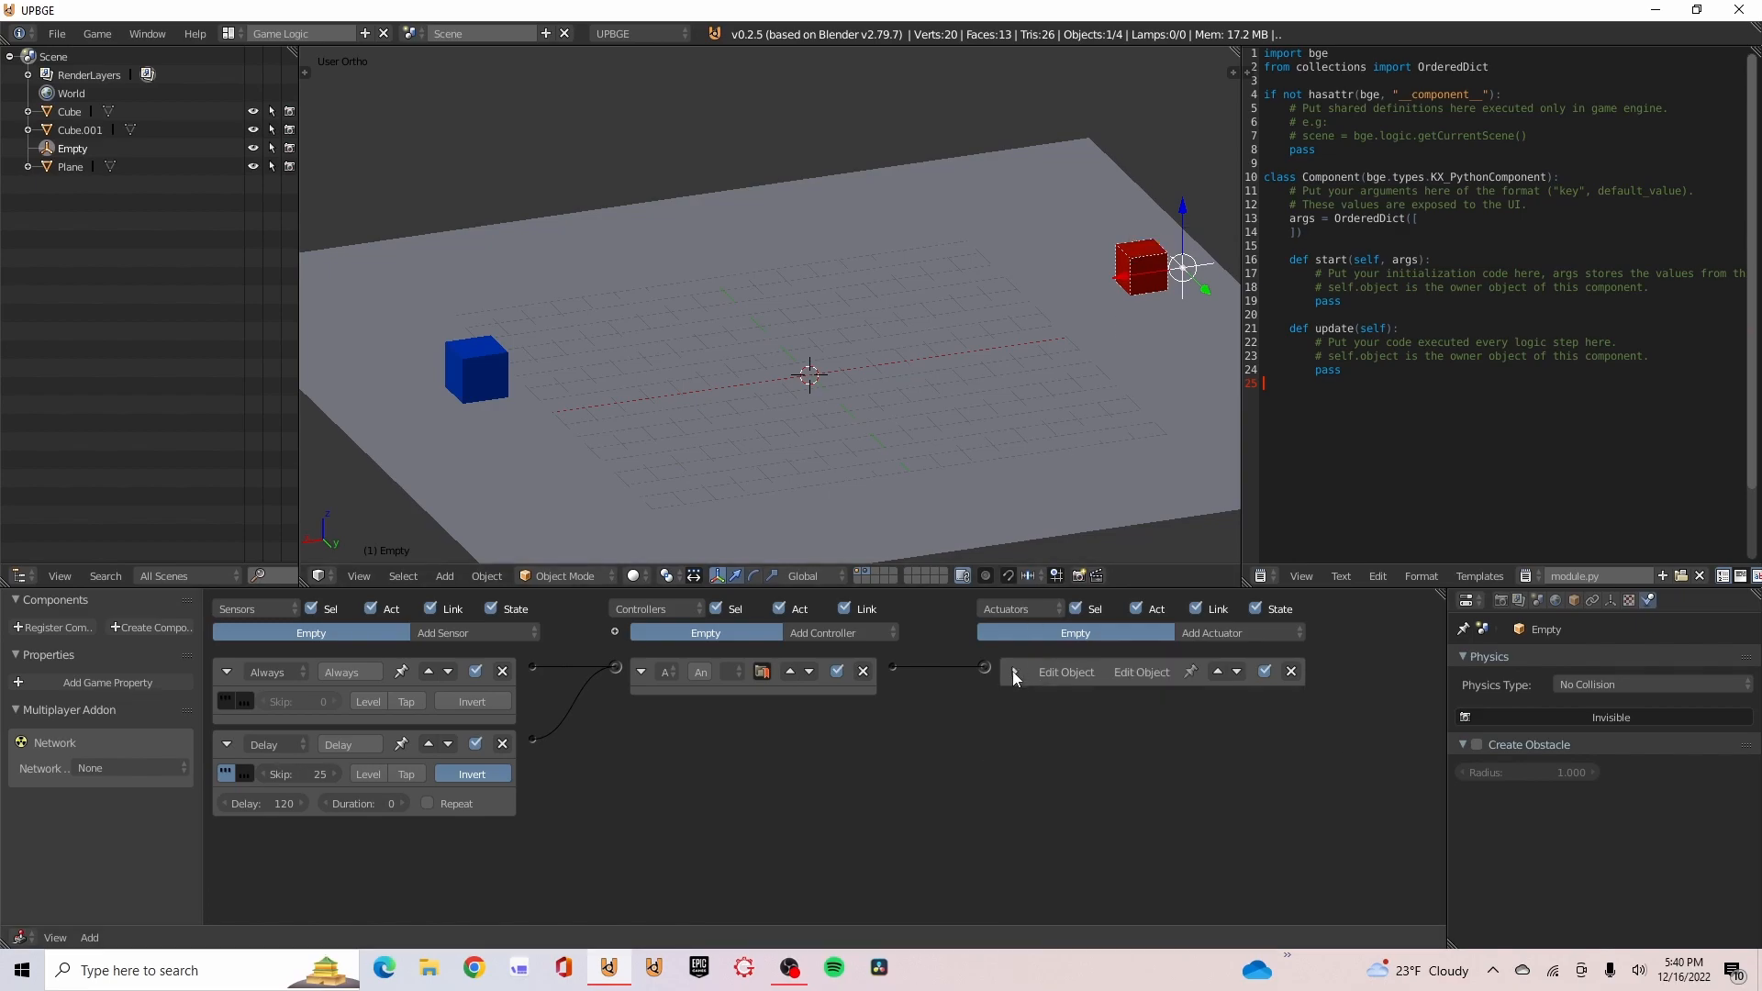
pyautogui.click(226, 671)
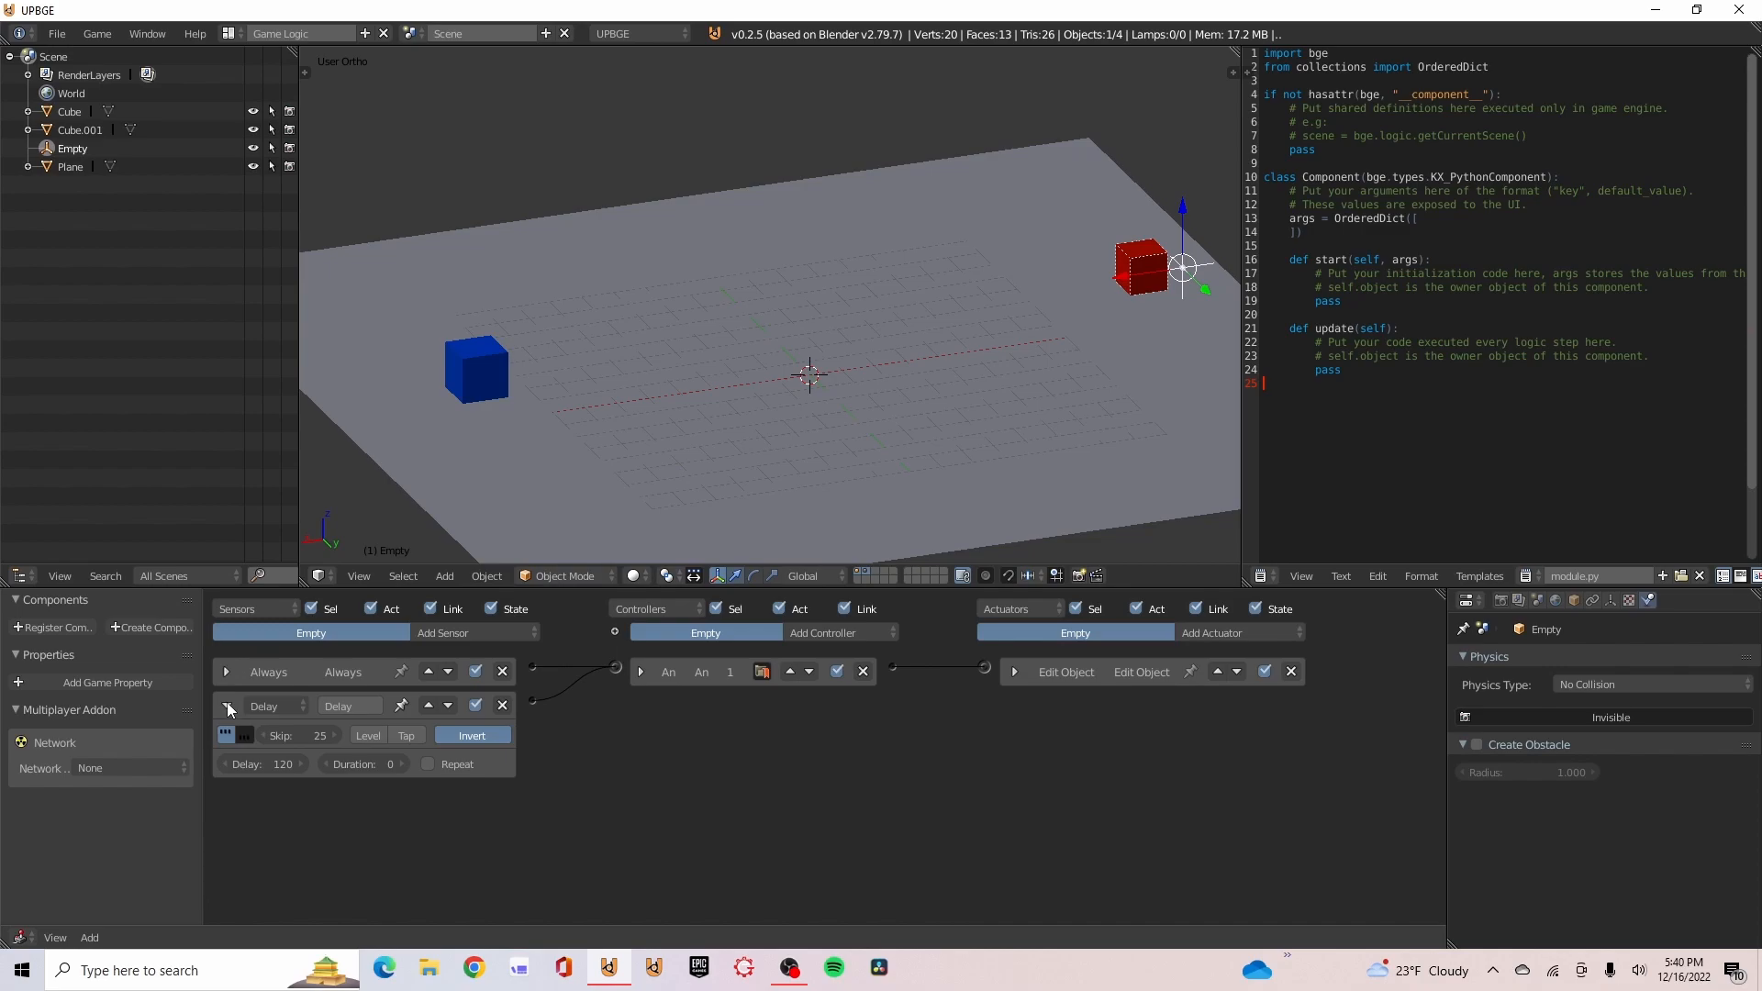
# Collapse the empty's Delay sensor brick
pyautogui.click(226, 706)
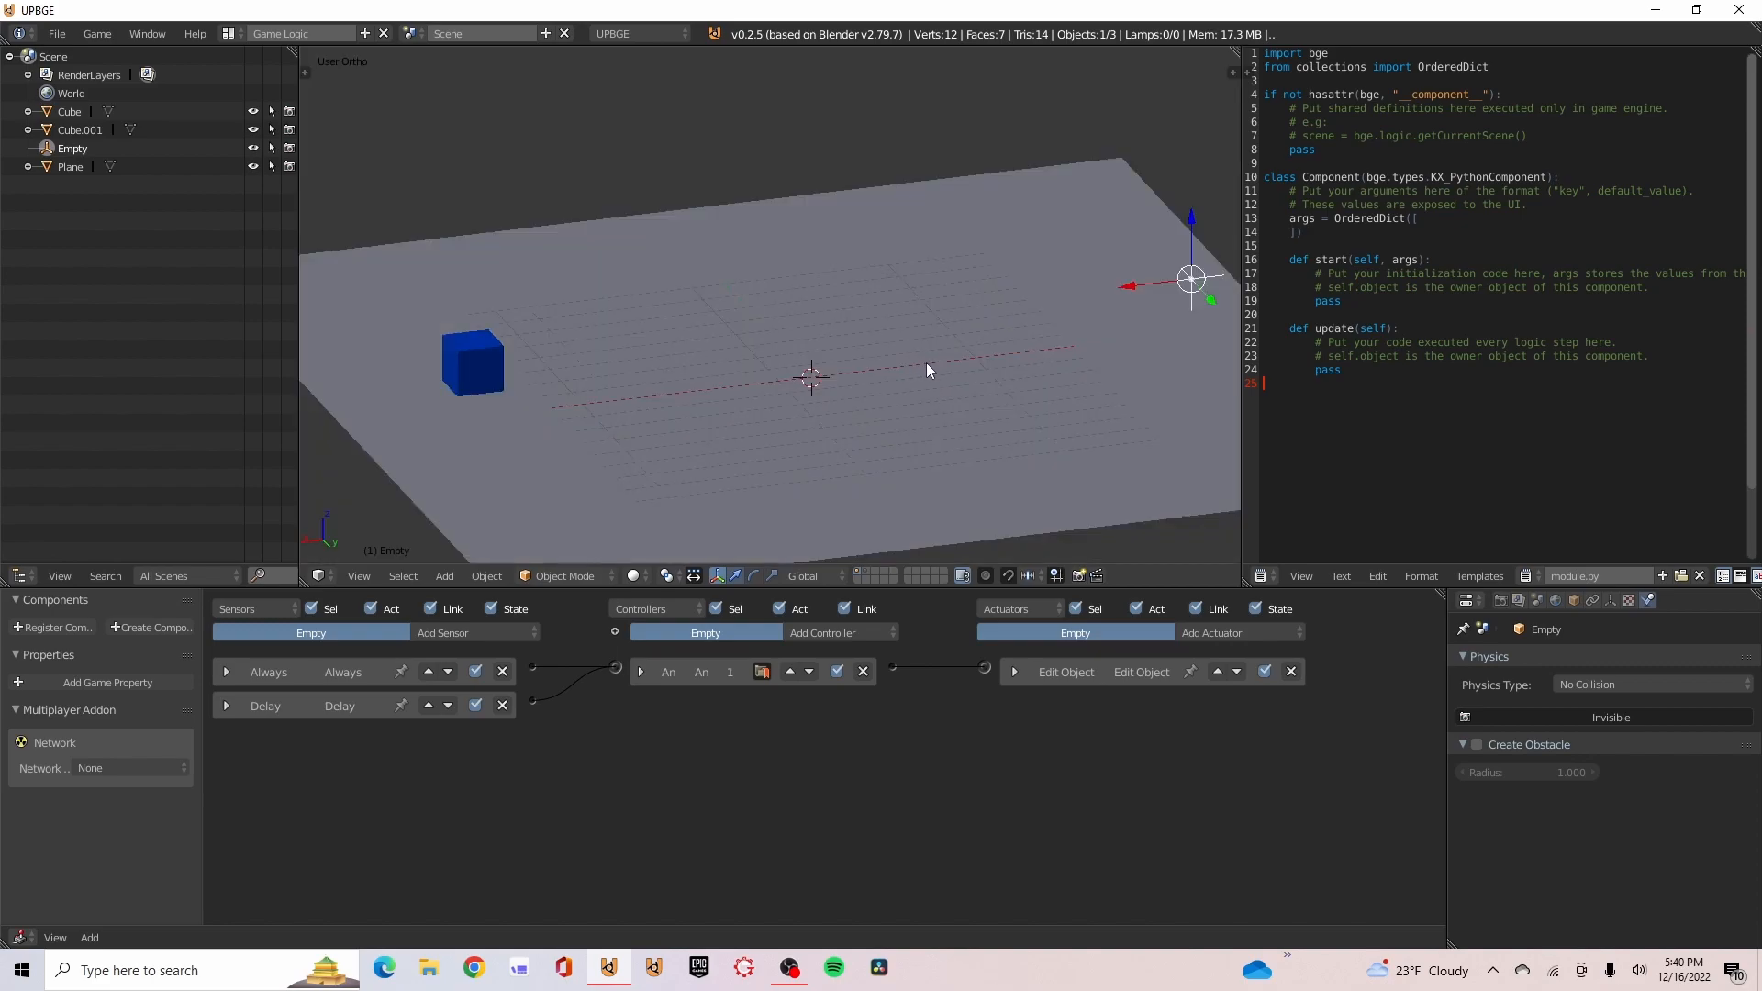
pyautogui.moveTo(886, 402)
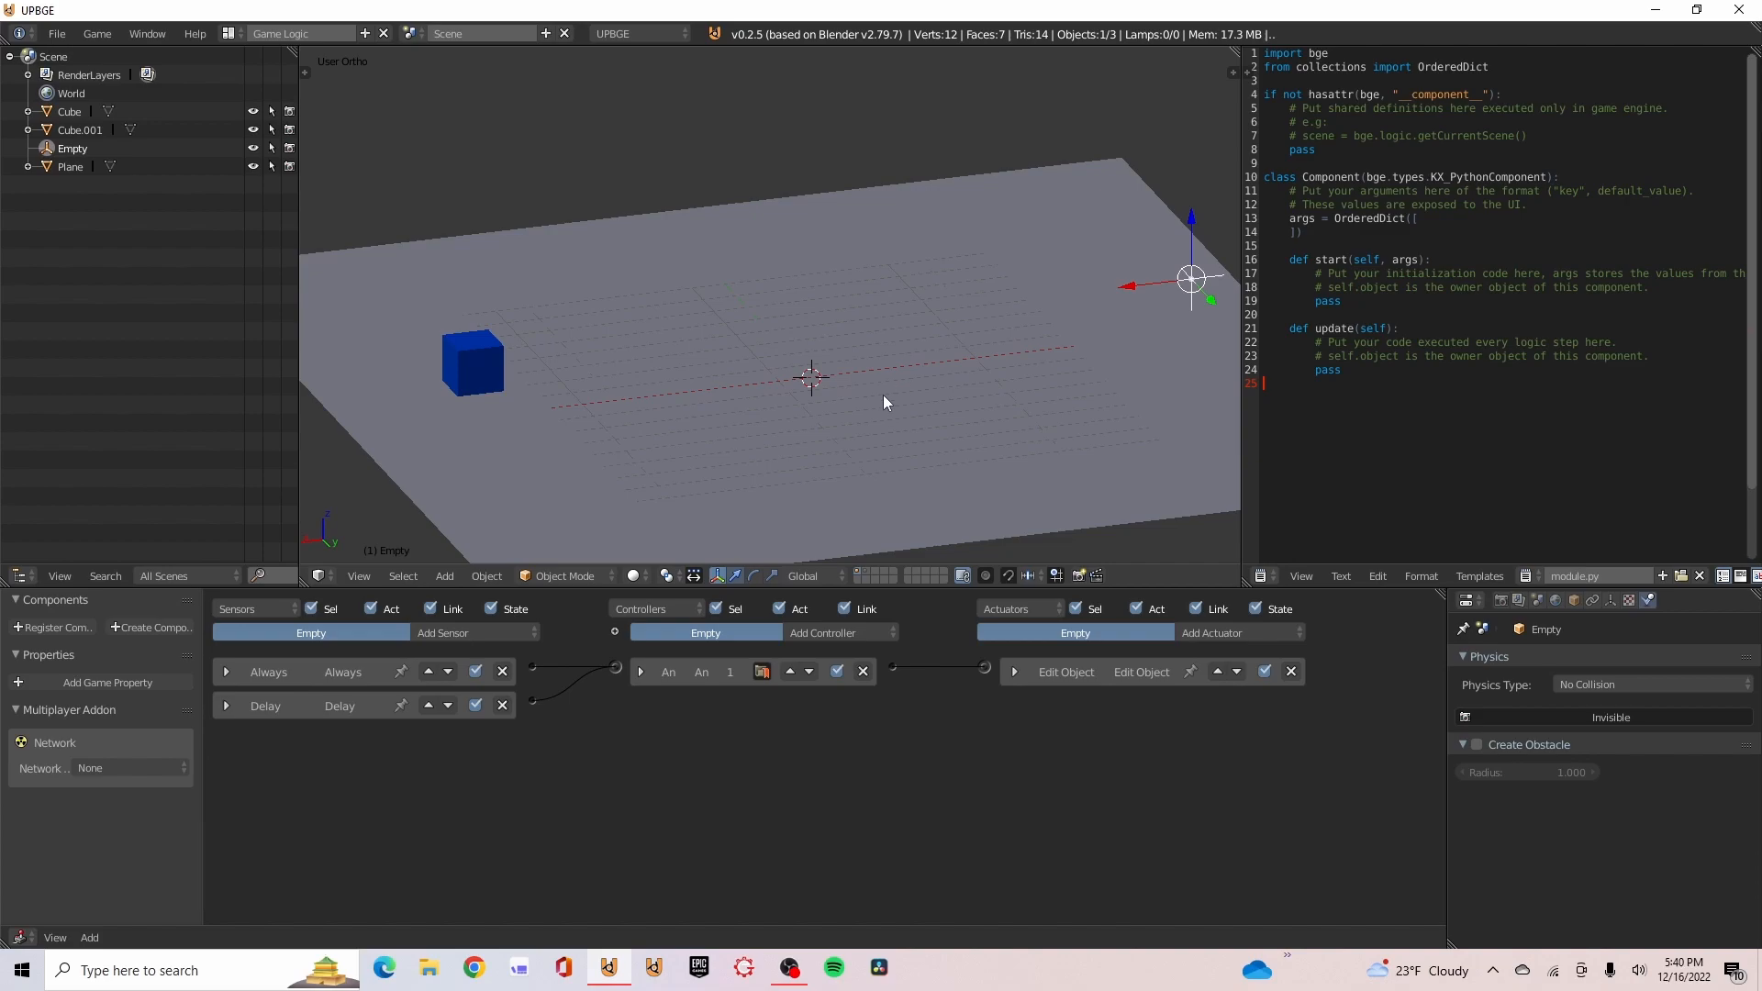
pyautogui.moveTo(866, 420)
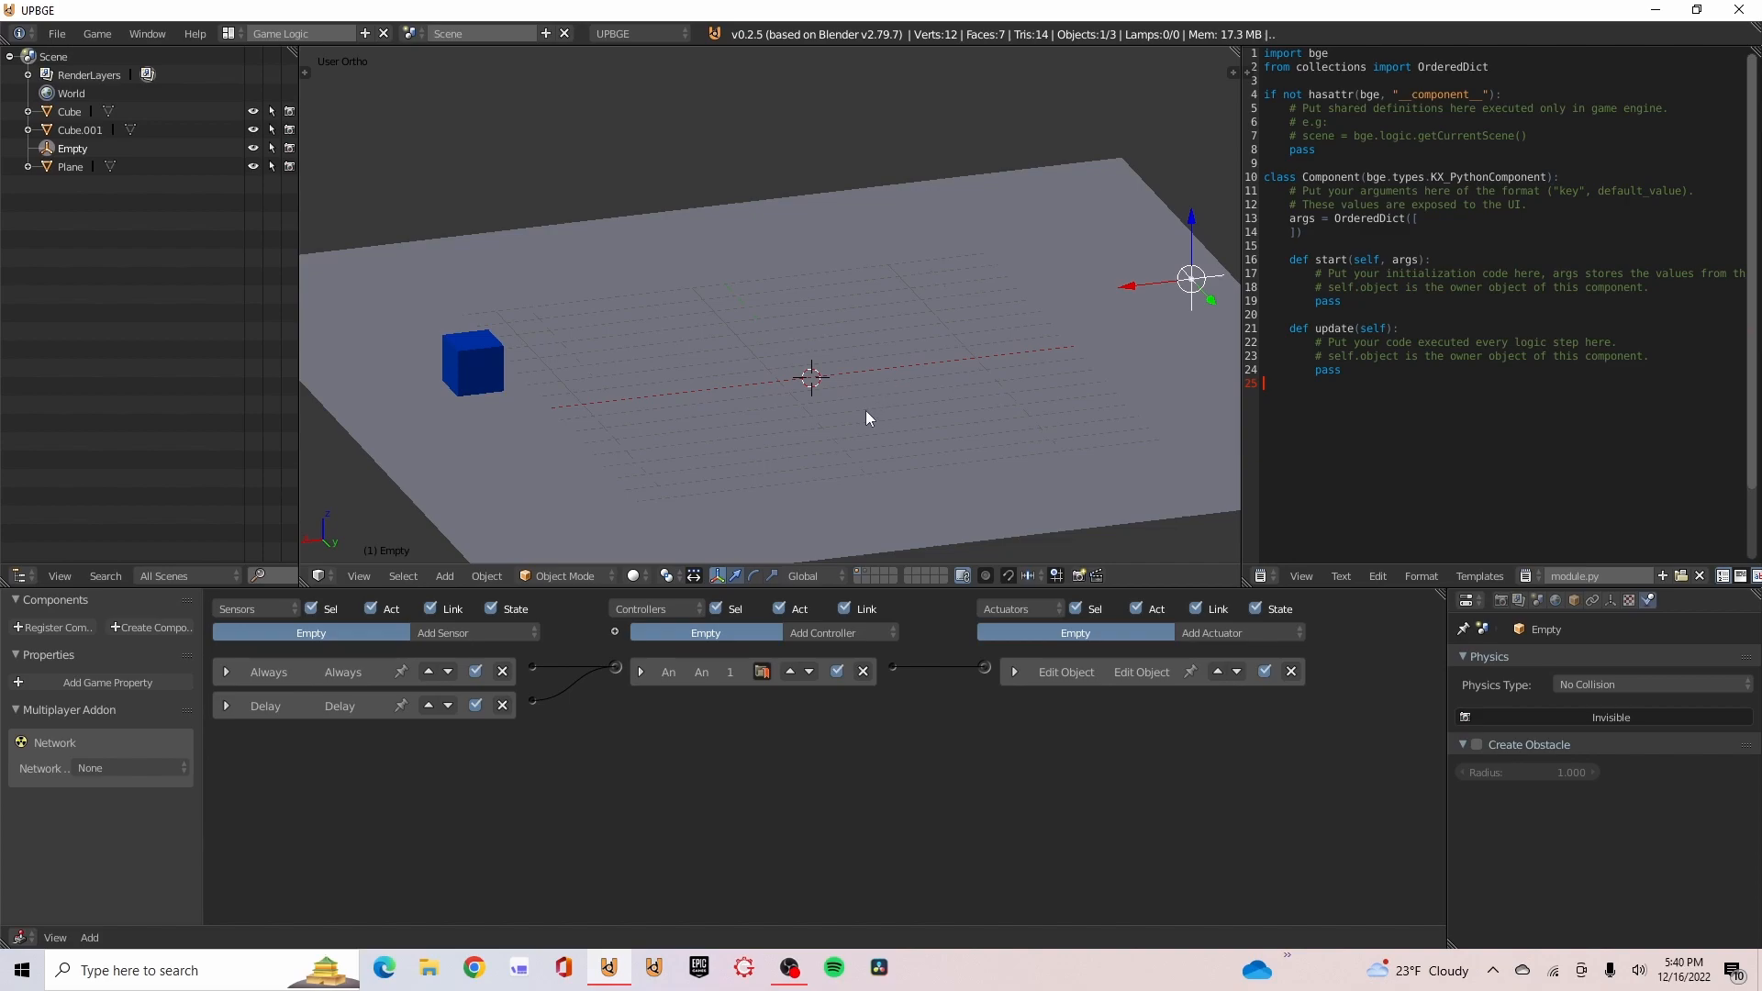
pyautogui.moveTo(898, 426)
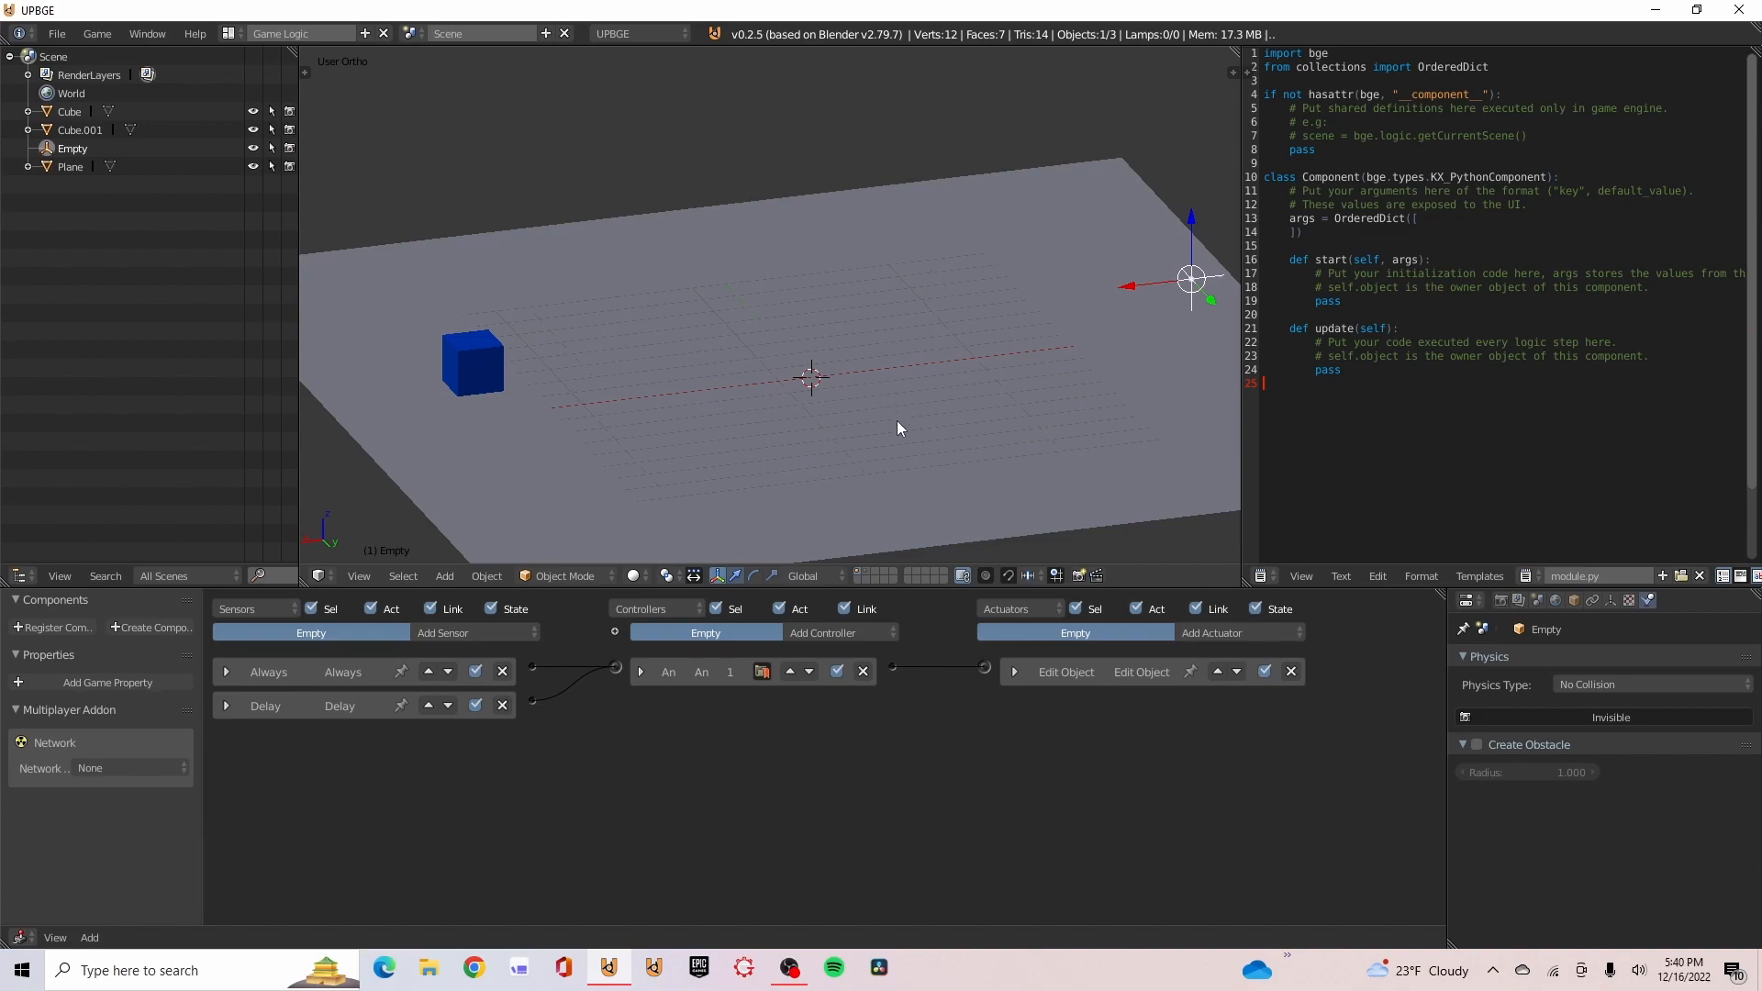
pyautogui.moveTo(893, 369)
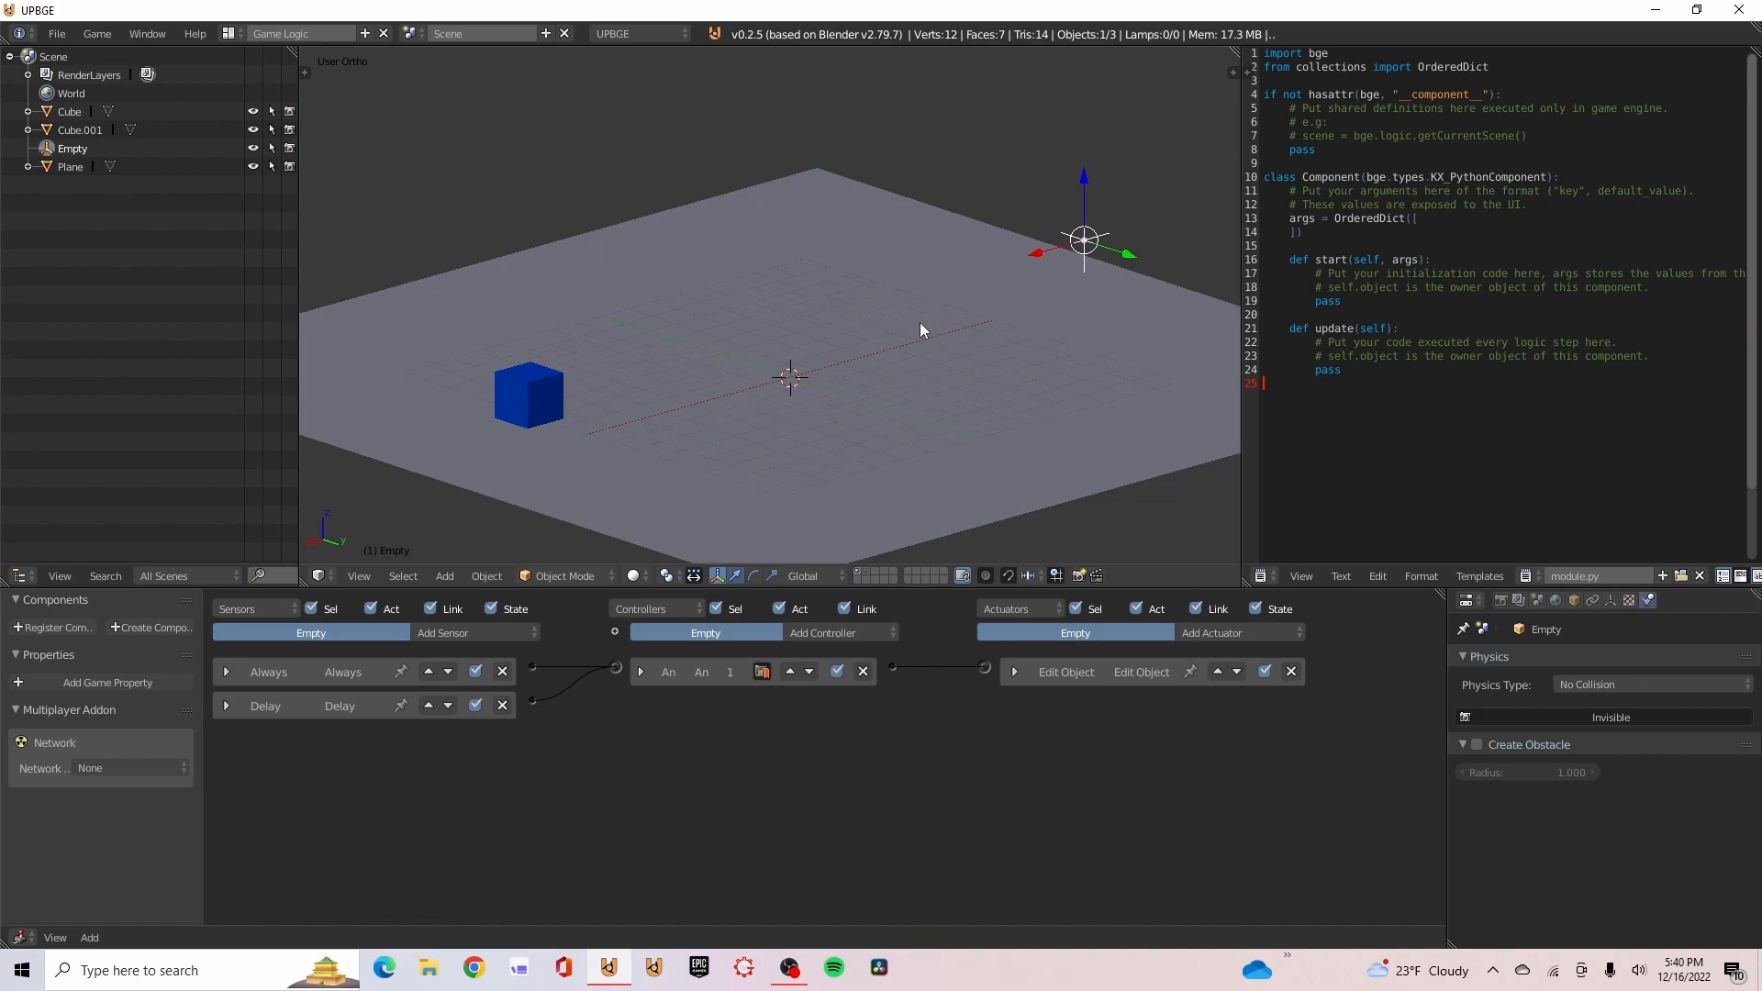
pyautogui.moveTo(899, 351)
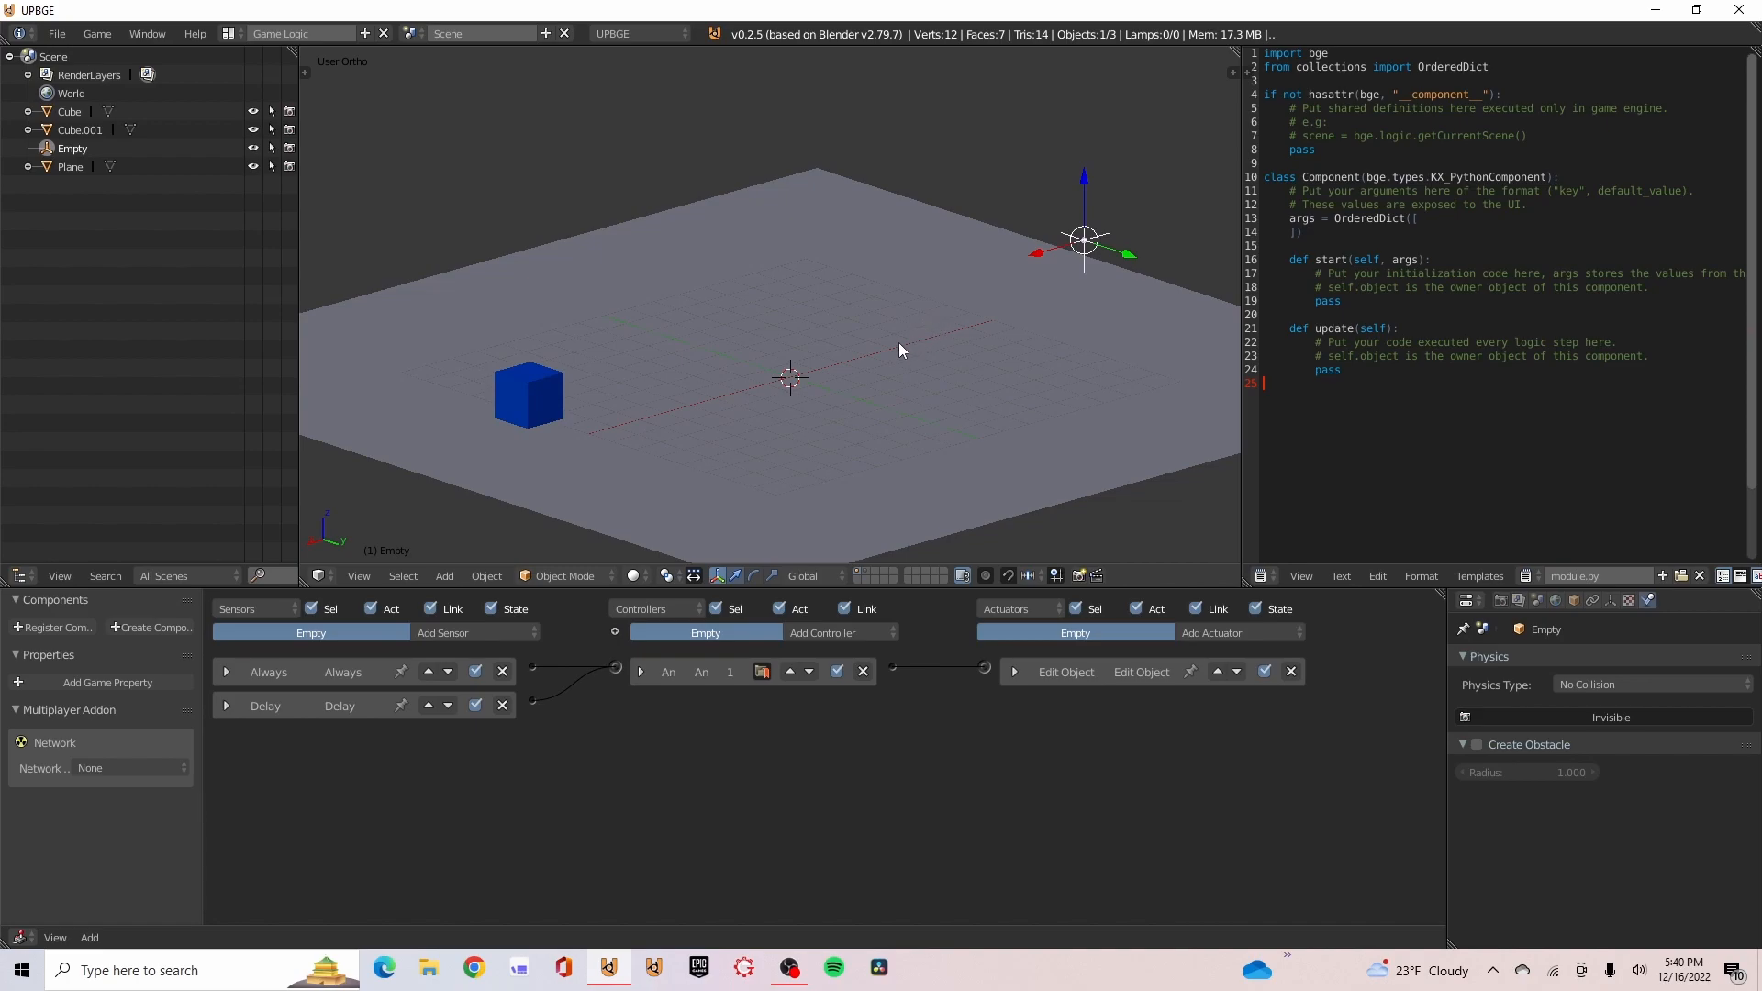